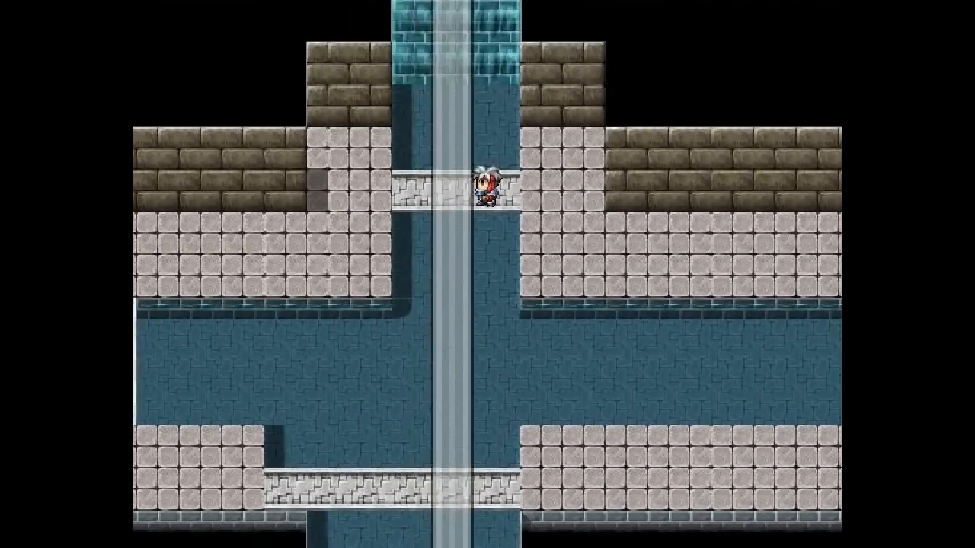
- Walk the hero down and right through the sewer's channels and bridges
{"action": "key", "text": "Down"}
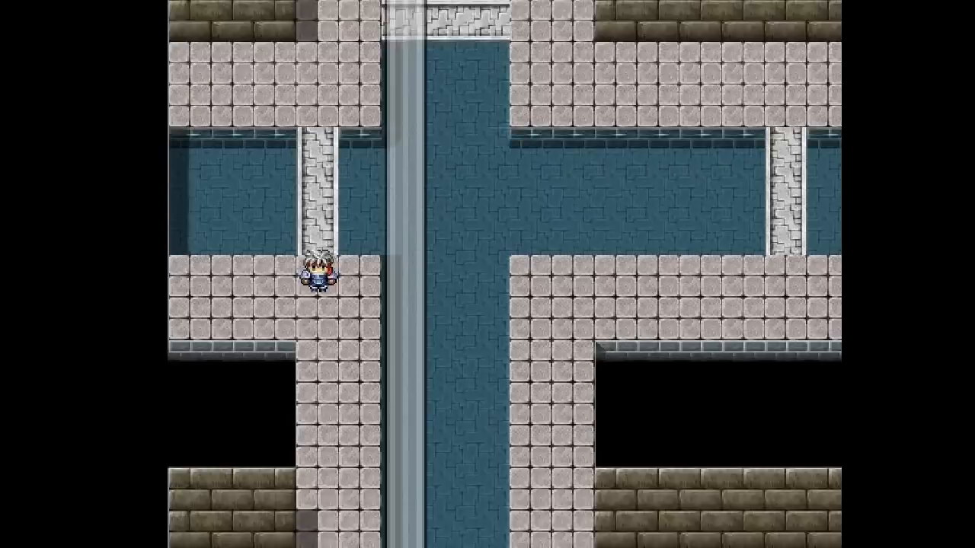
{"action": "key", "text": "Down"}
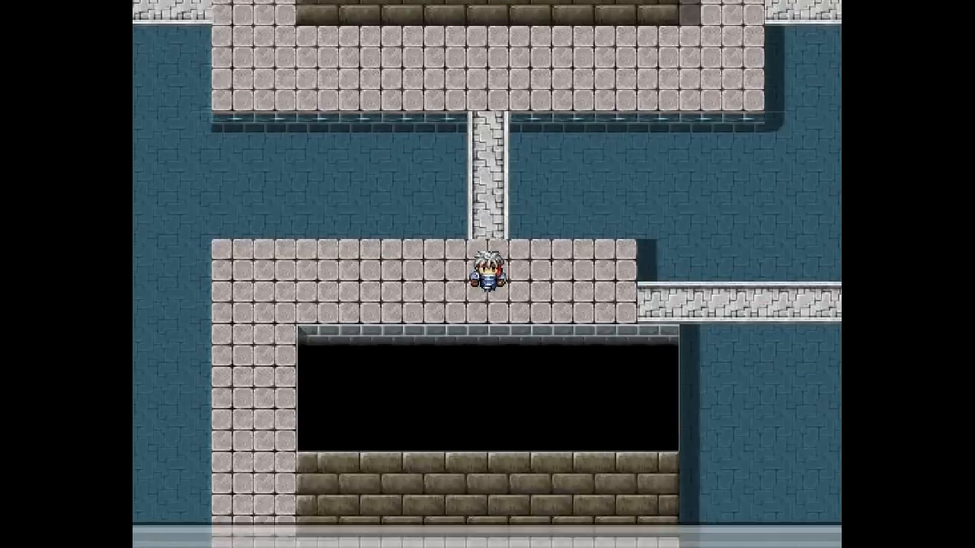
{"action": "key", "text": "Right"}
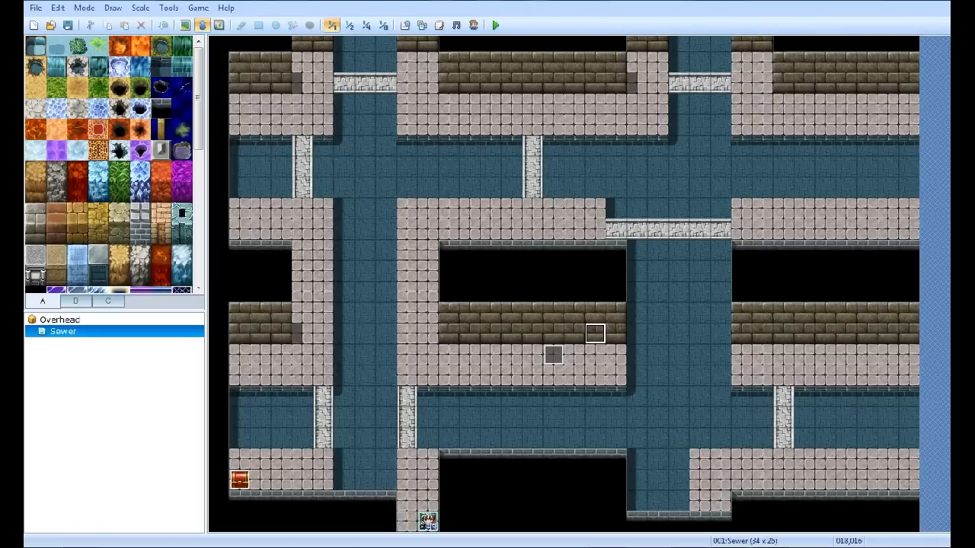
- Bring up the Sewer map's properties from the map tree to read its size
{"action": "right_click", "coordinate": [64, 331]}
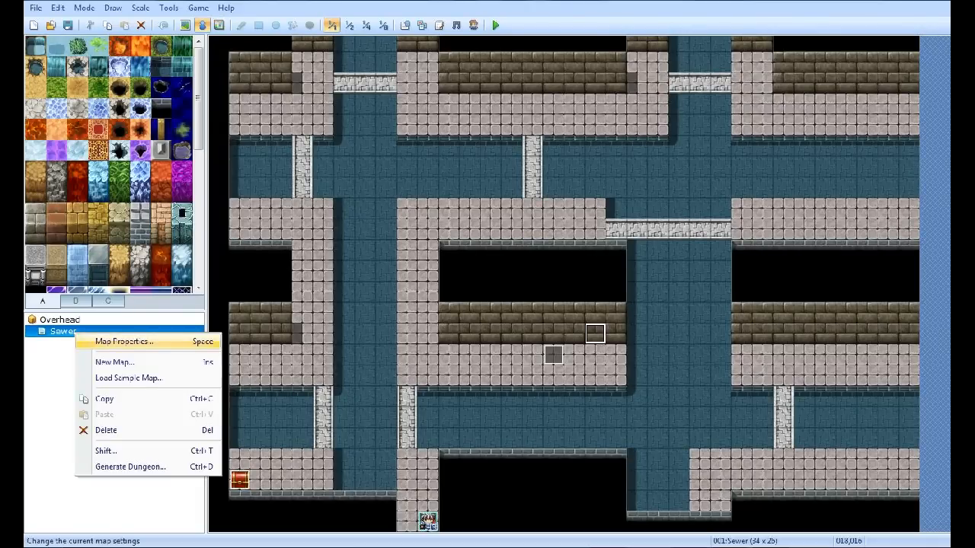
{"action": "left_click", "coordinate": [124, 341]}
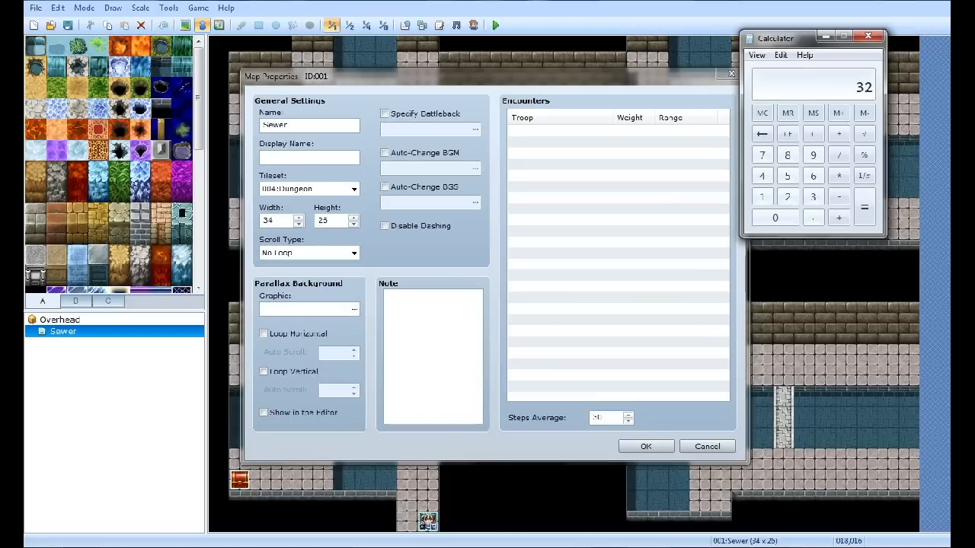
- Multiply the 34-tile map width by 64 in Calculator to get 2176 pixels
{"action": "left_click", "coordinate": [813, 155]}
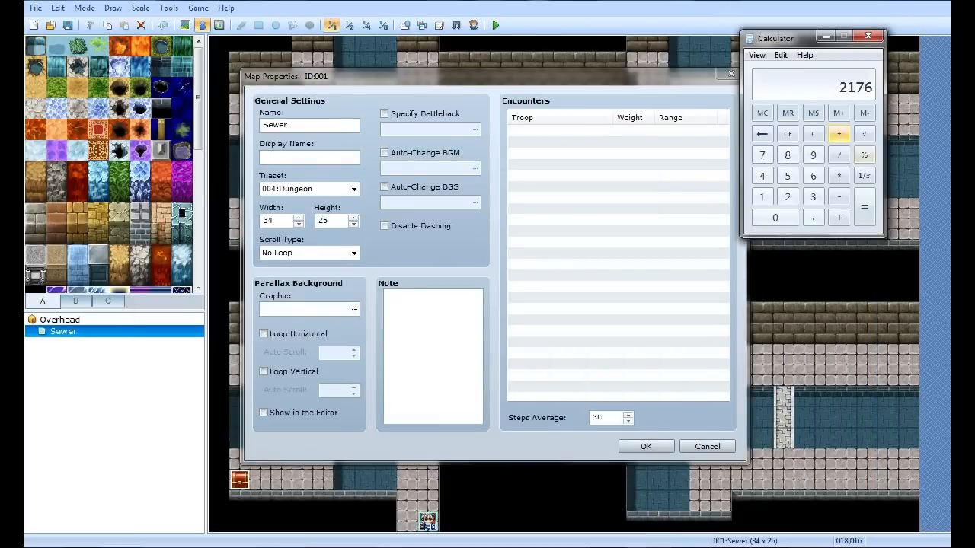
{"action": "left_click", "coordinate": [838, 134]}
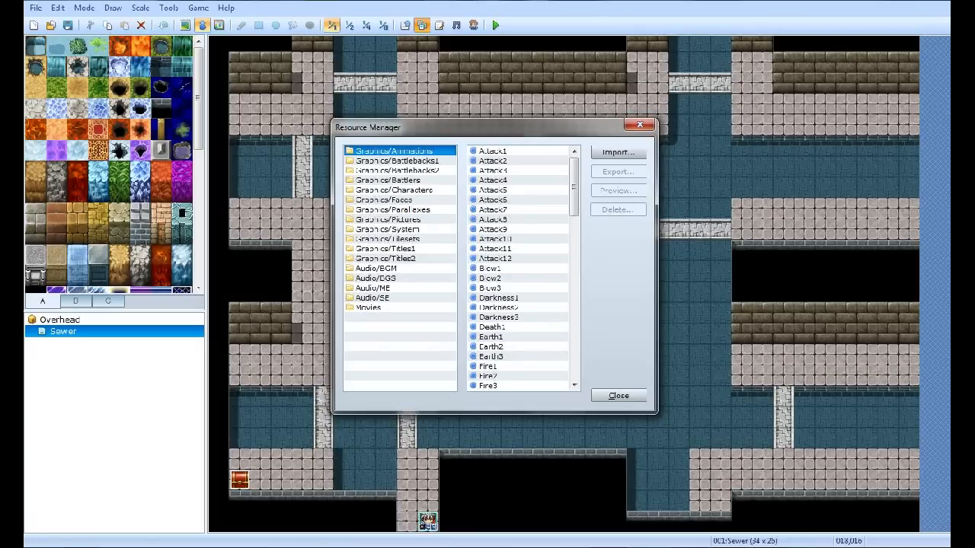
- Preview the imported myTopLayer picture under Graphics/Pictures in the Resource Manager
{"action": "left_click", "coordinate": [388, 220]}
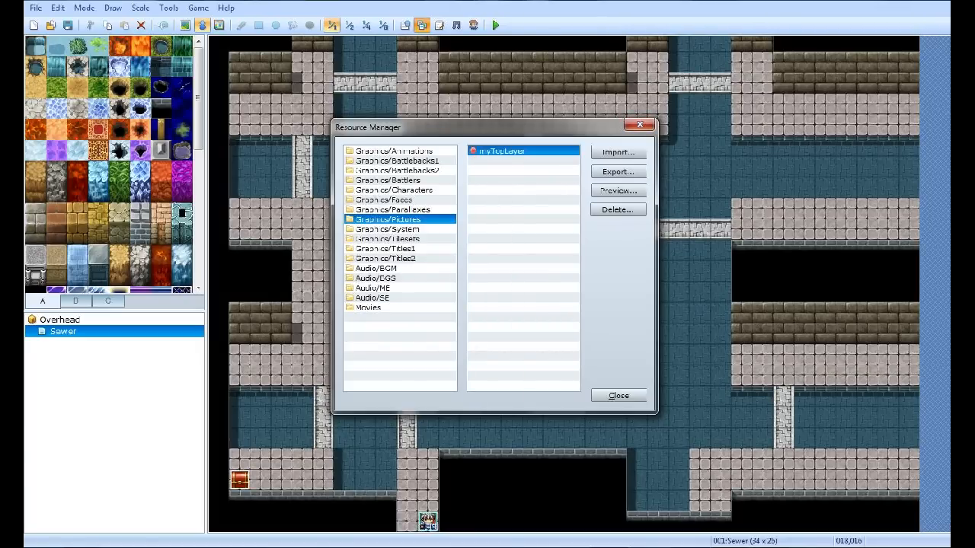
{"action": "left_click", "coordinate": [617, 191]}
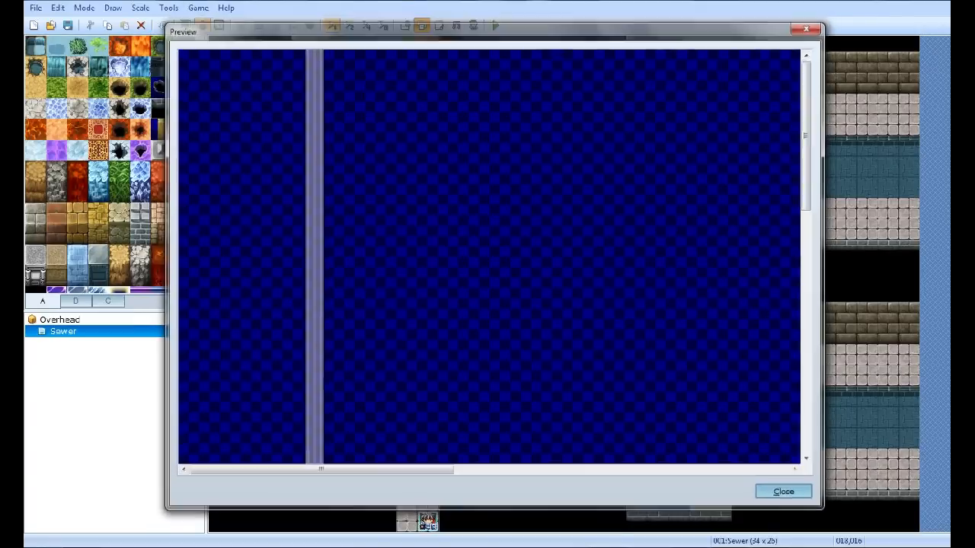
{"action": "left_click", "coordinate": [783, 490]}
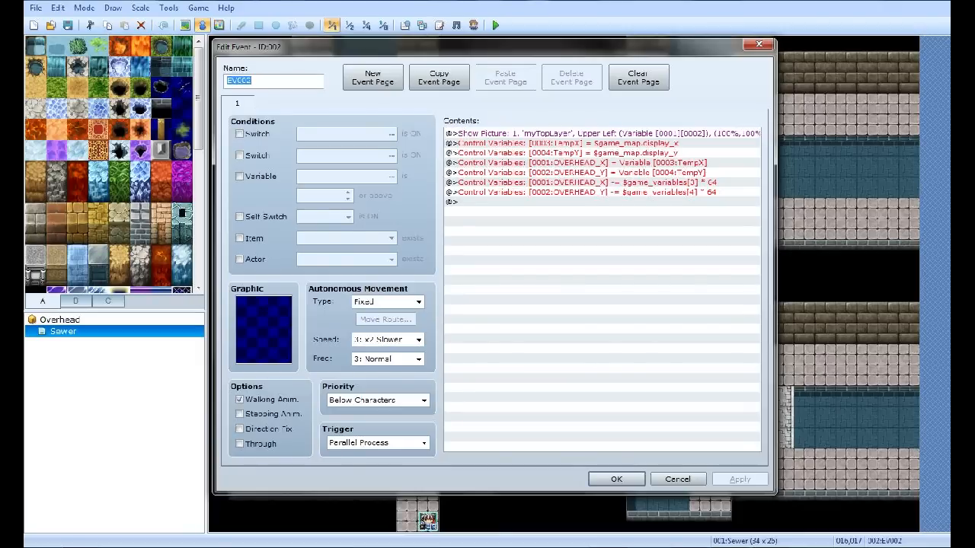
- Inspect the event's existing Show Picture command settings without changing them
{"action": "double_click", "coordinate": [602, 134]}
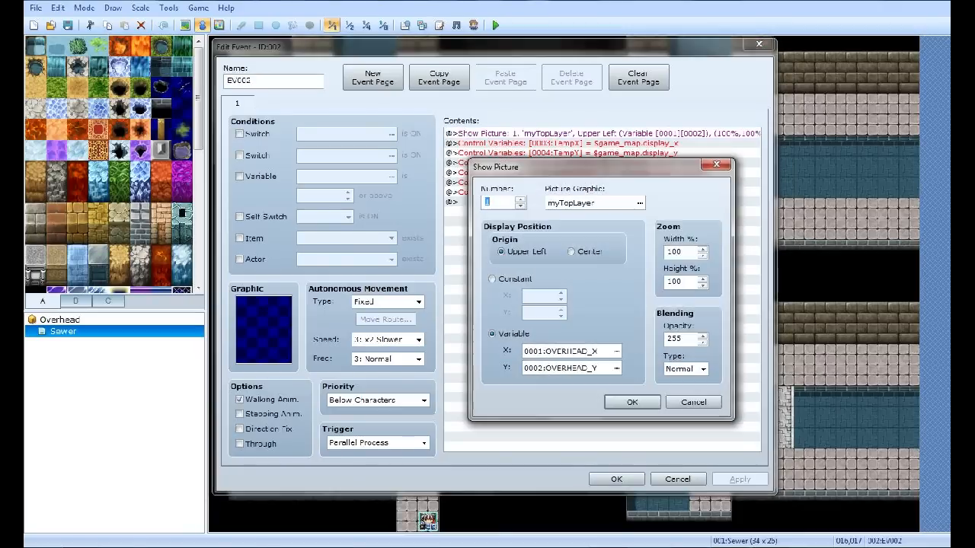
{"action": "left_click", "coordinate": [631, 402]}
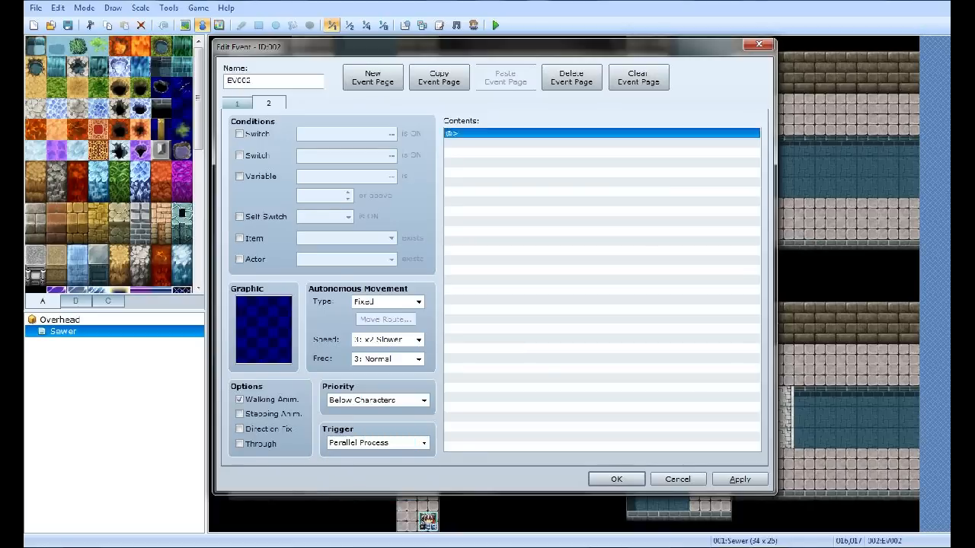
- Check the OVERHEAD_Y variable in the list and move to the second command set
{"action": "double_click", "coordinate": [601, 134]}
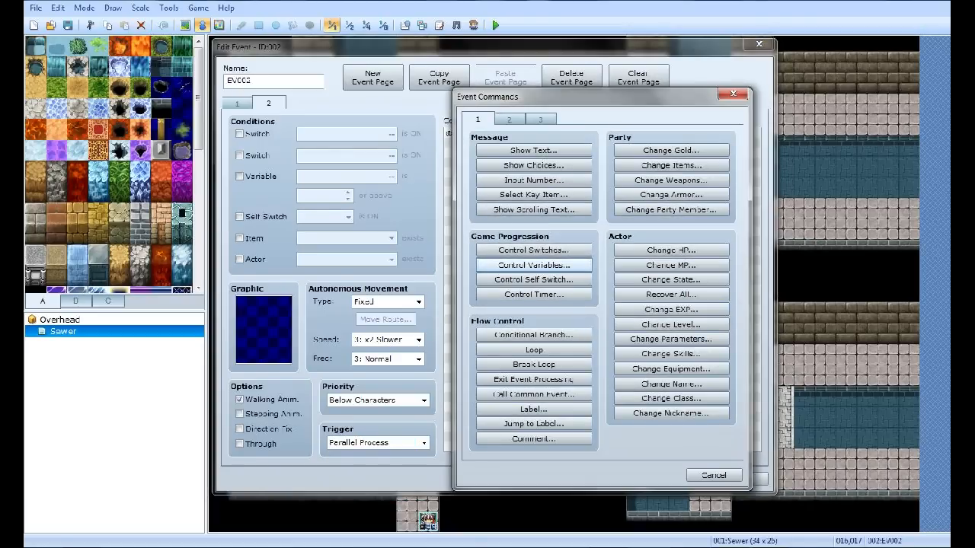
{"action": "left_click", "coordinate": [533, 265]}
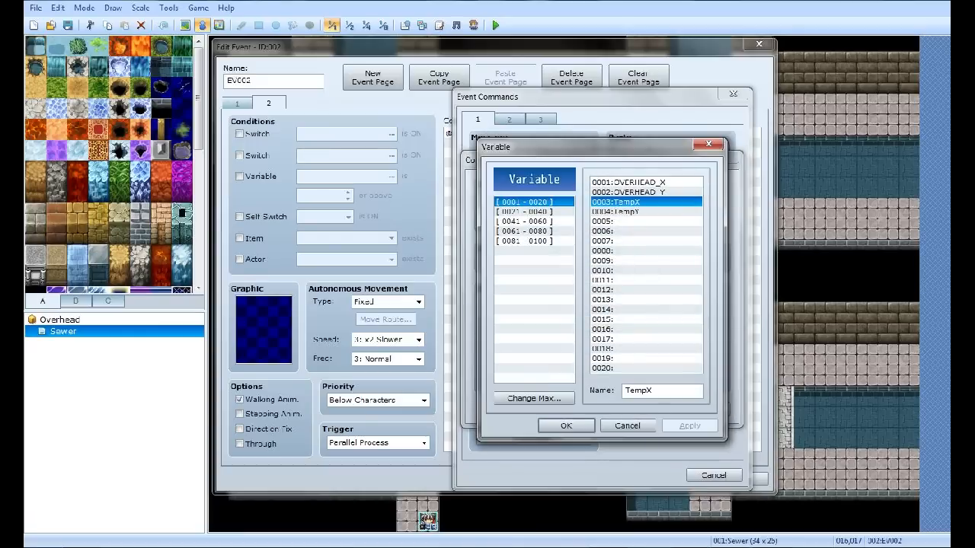
{"action": "left_click", "coordinate": [645, 191]}
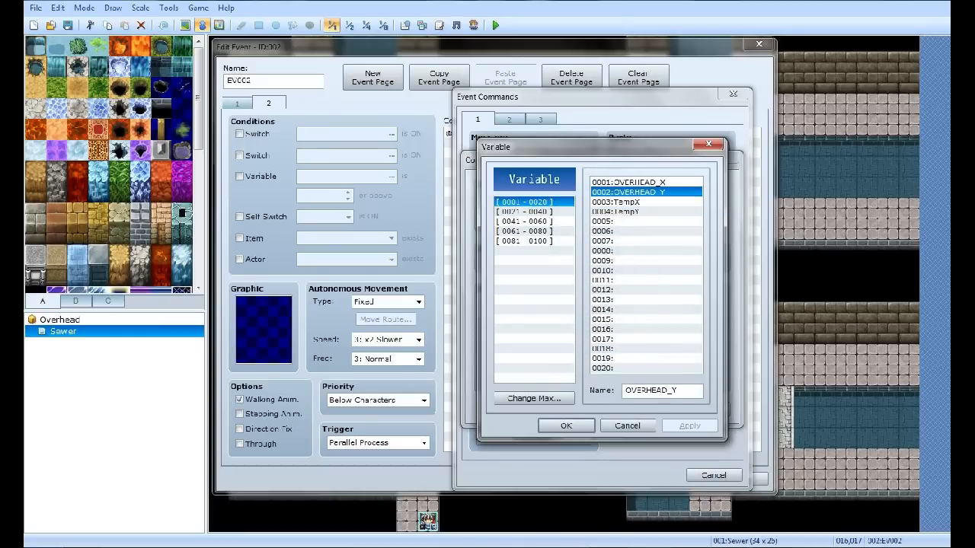
{"action": "left_click", "coordinate": [646, 211]}
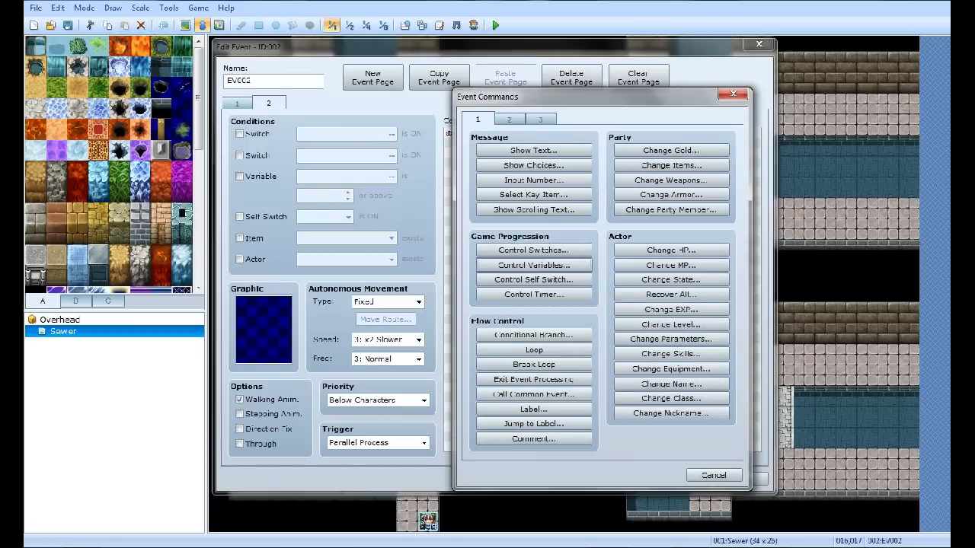
{"action": "left_click", "coordinate": [712, 475]}
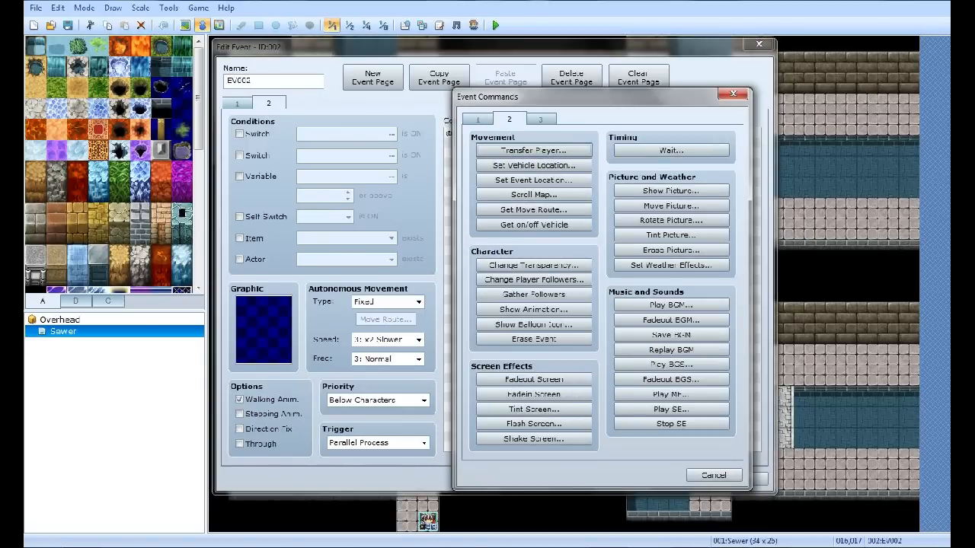
- Add a Show Picture for myTopLayer positioned by variables X = OVERHEAD_X, Y = OVERHEAD_Y
{"action": "left_click", "coordinate": [671, 191]}
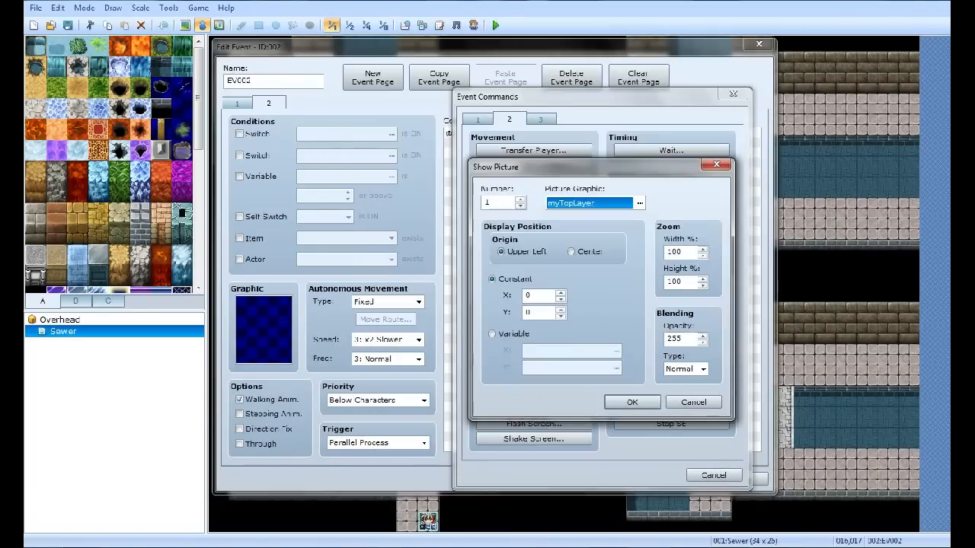
{"action": "left_click", "coordinate": [492, 334]}
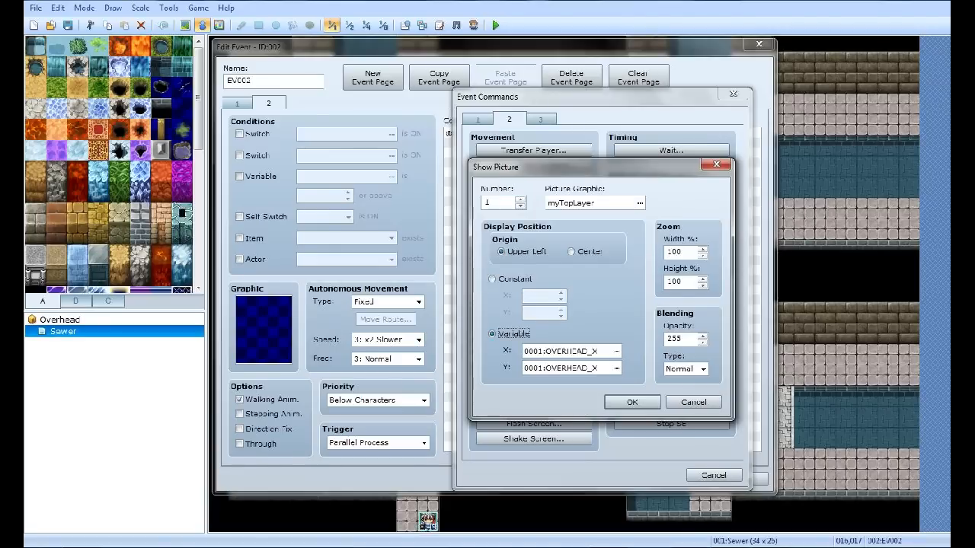
{"action": "left_click", "coordinate": [562, 351]}
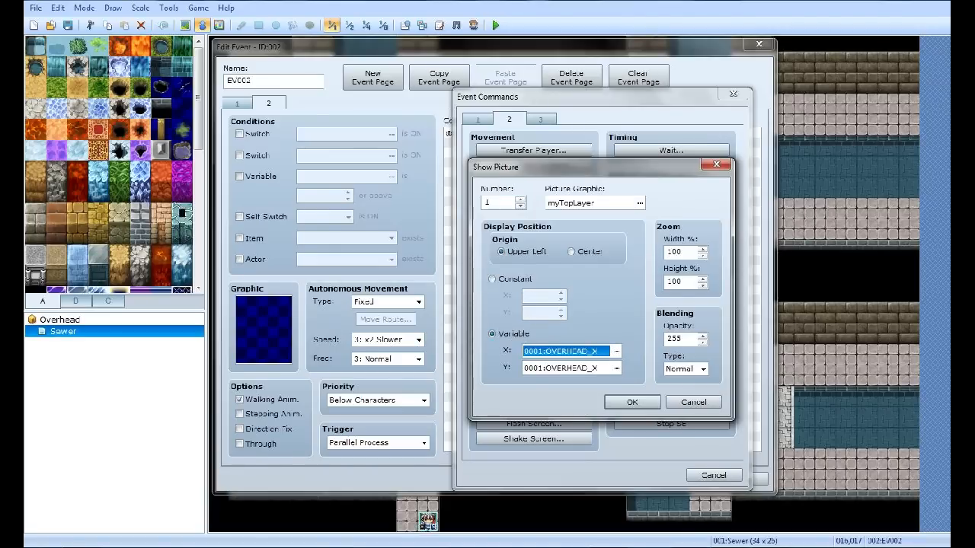
{"action": "left_click", "coordinate": [563, 367]}
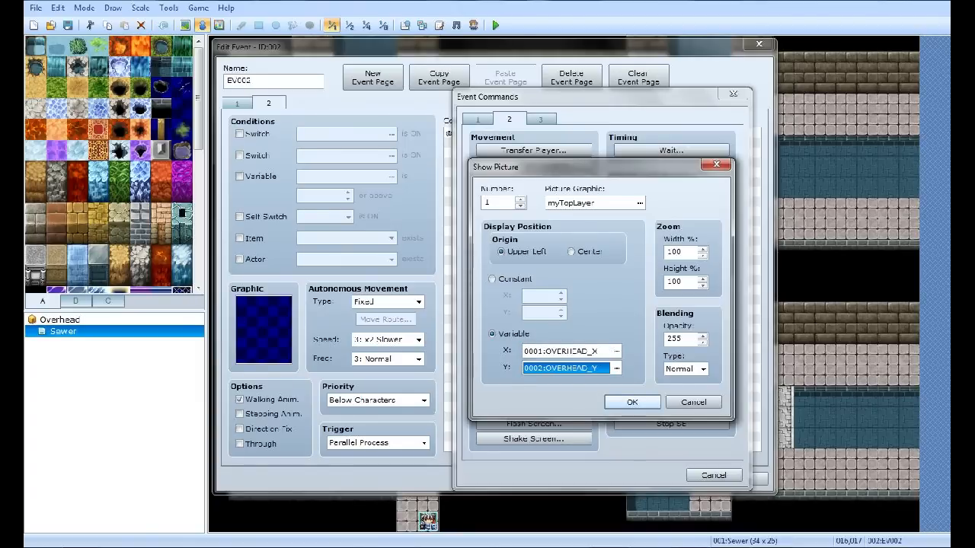
{"action": "left_click", "coordinate": [632, 402]}
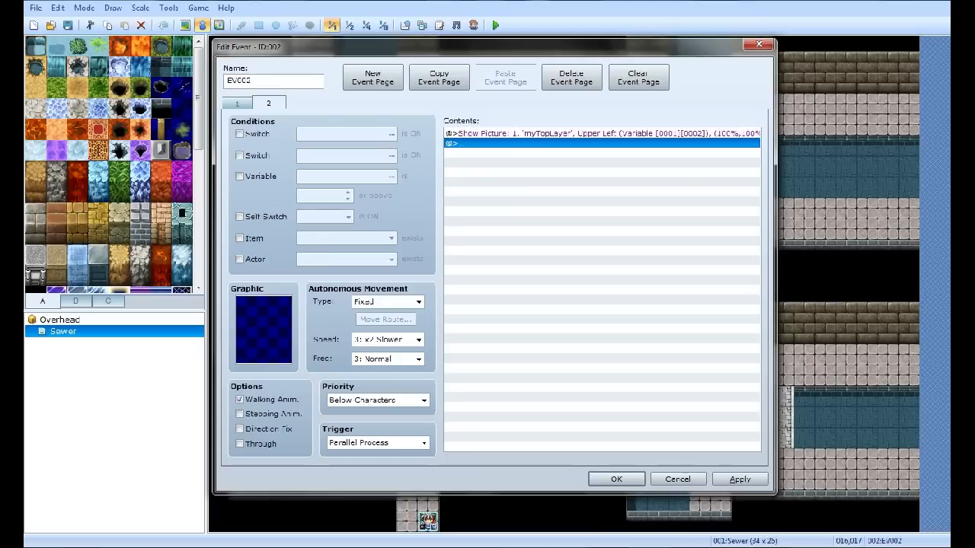
- Add a Control Variables setting TempX to script $game_map.display_x
{"action": "left_click", "coordinate": [237, 104]}
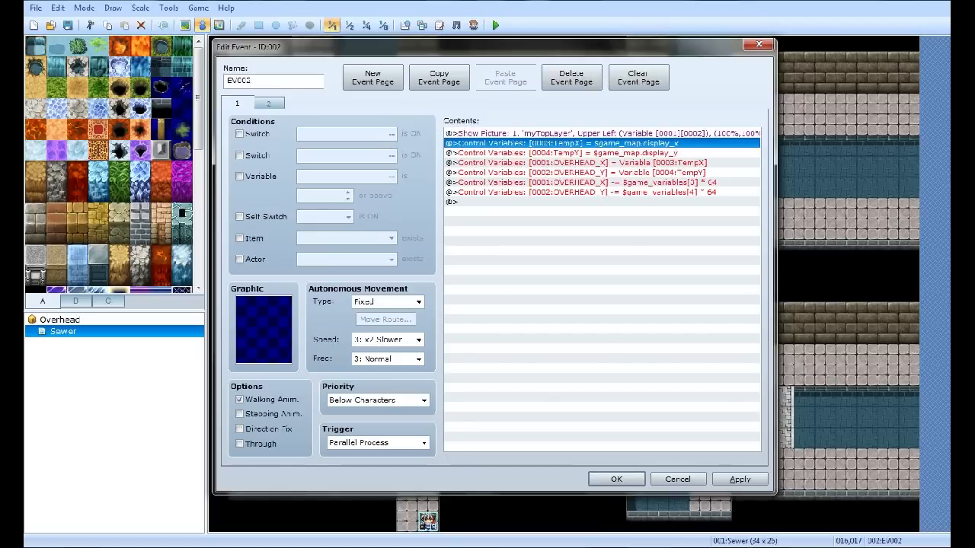
{"action": "left_click", "coordinate": [582, 162]}
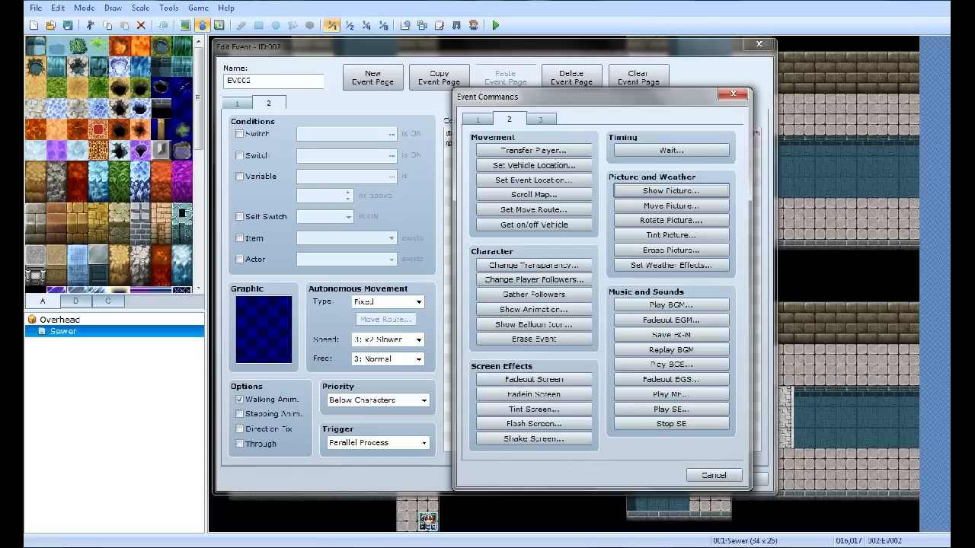
{"action": "left_click", "coordinate": [478, 119]}
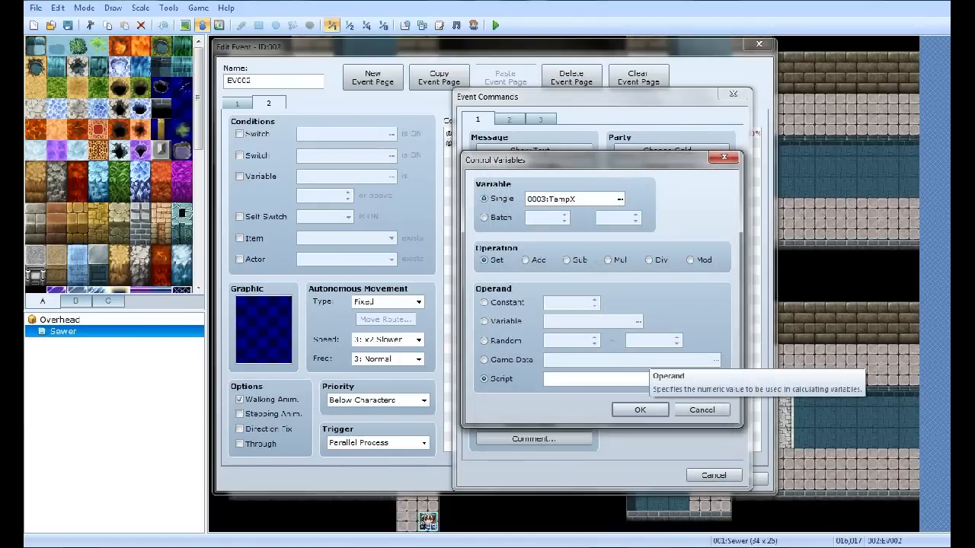
{"action": "type", "text": "$game_map."}
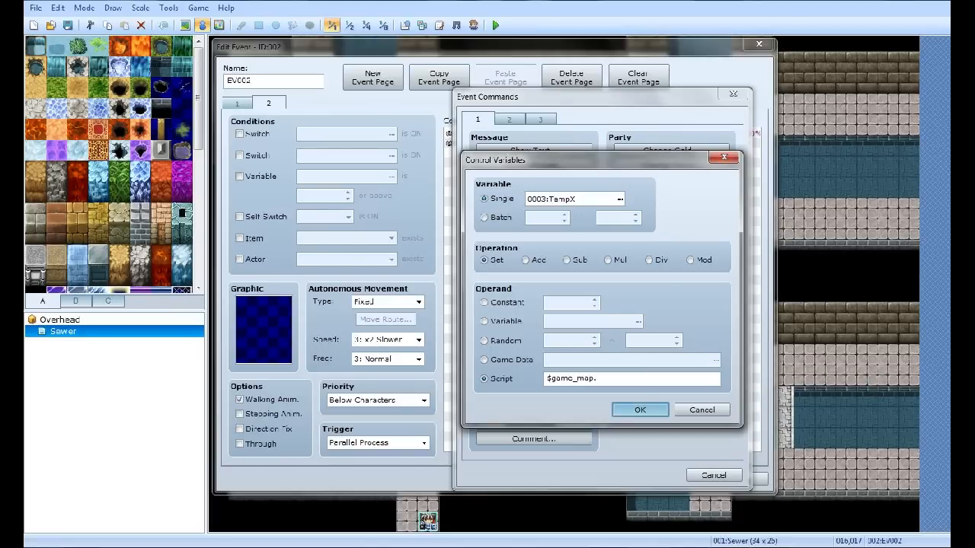
{"action": "left_click", "coordinate": [640, 409]}
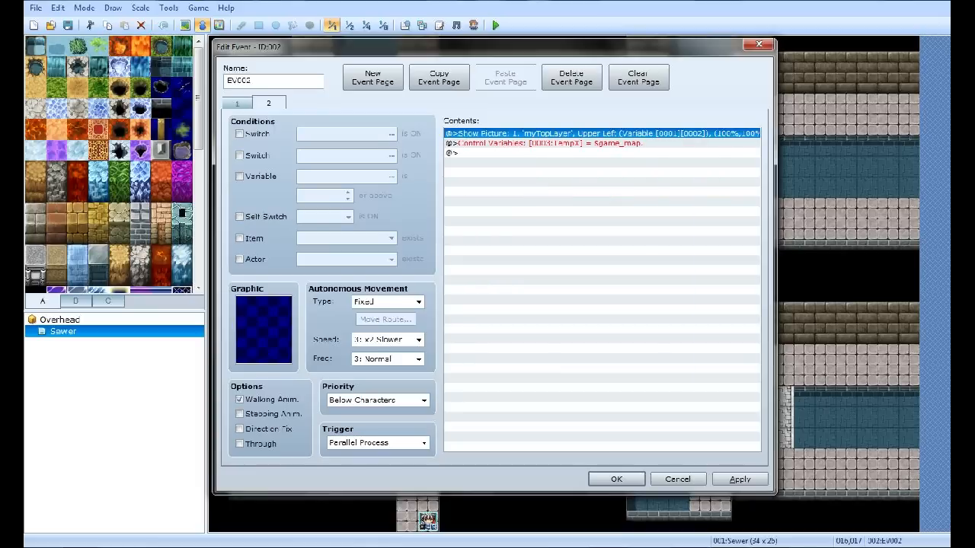
- Make the second command set TempY to script $game_map.display_y
{"action": "double_click", "coordinate": [549, 143]}
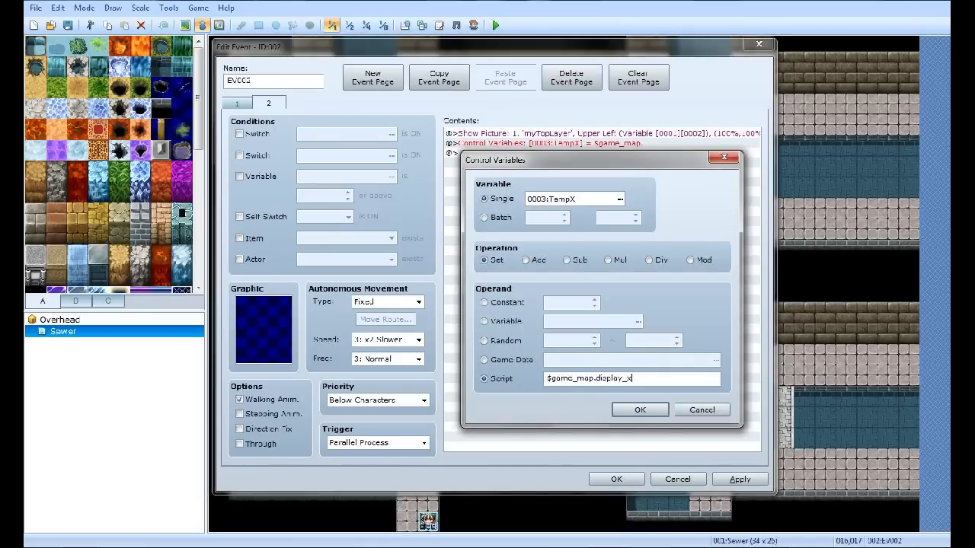
{"action": "left_click", "coordinate": [639, 410]}
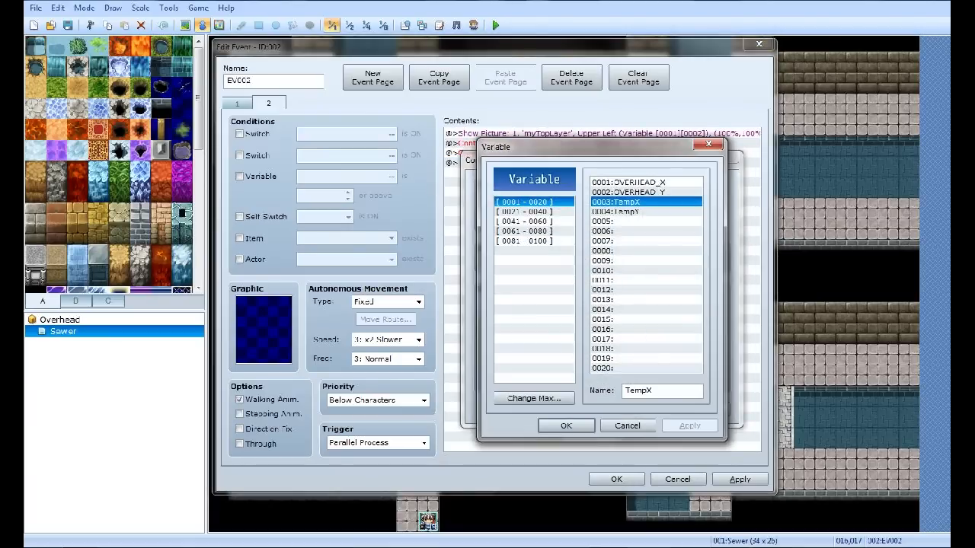
{"action": "left_click", "coordinate": [566, 426]}
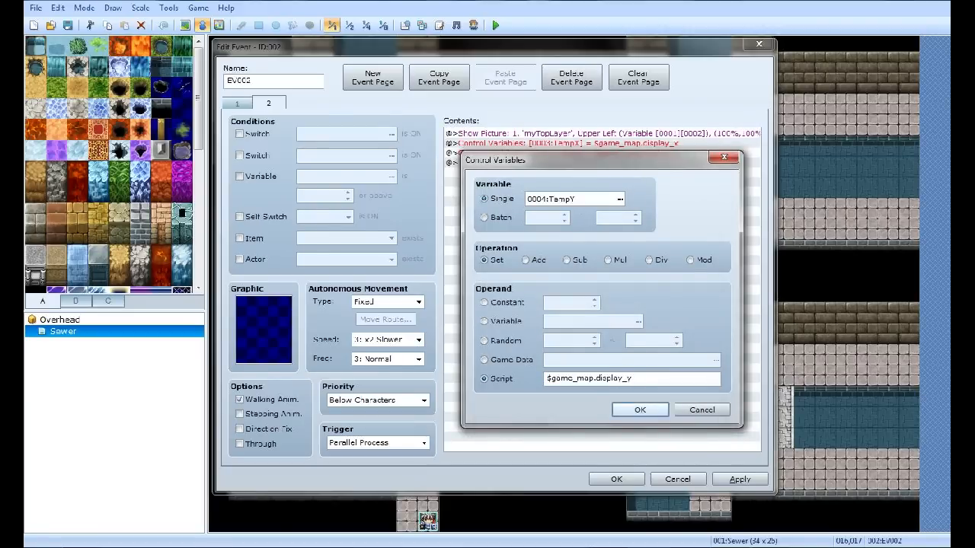
{"action": "left_click", "coordinate": [640, 410]}
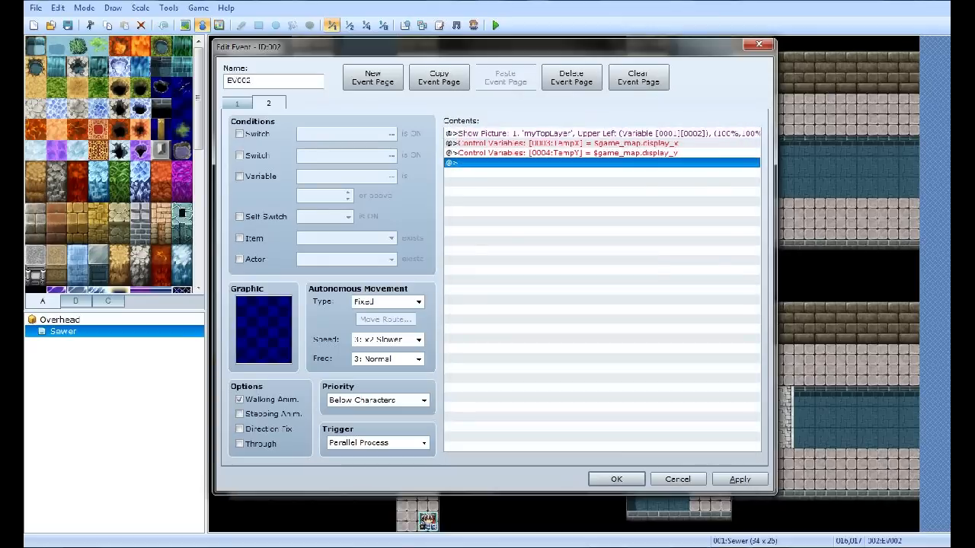
{"action": "left_click", "coordinate": [237, 103]}
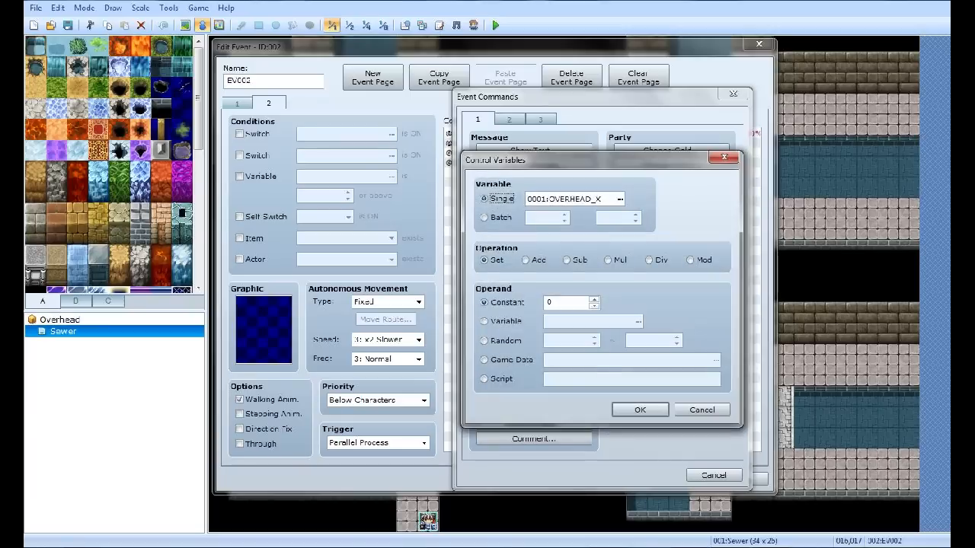
- Set the OVERHEAD variable command's value from variable TempX
{"action": "left_click", "coordinate": [484, 320]}
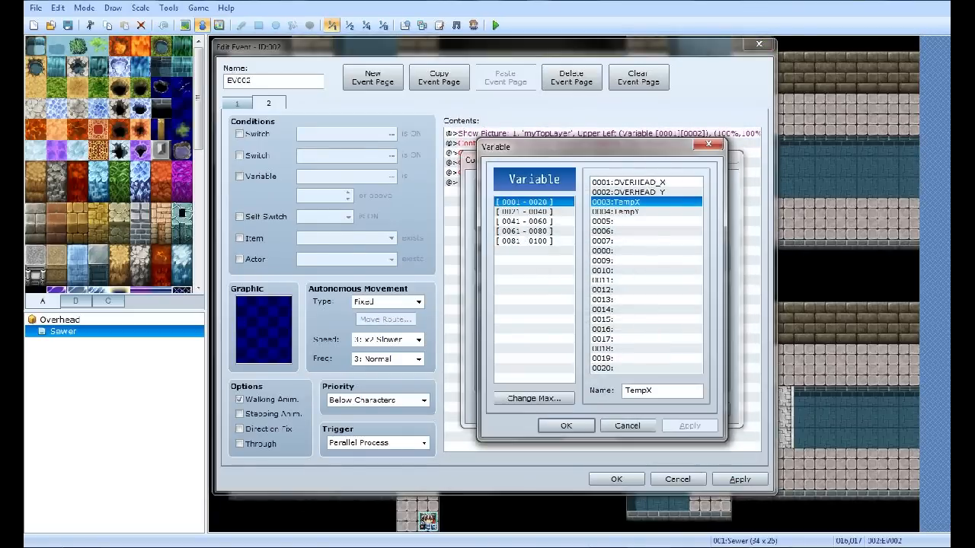
{"action": "left_click", "coordinate": [646, 192]}
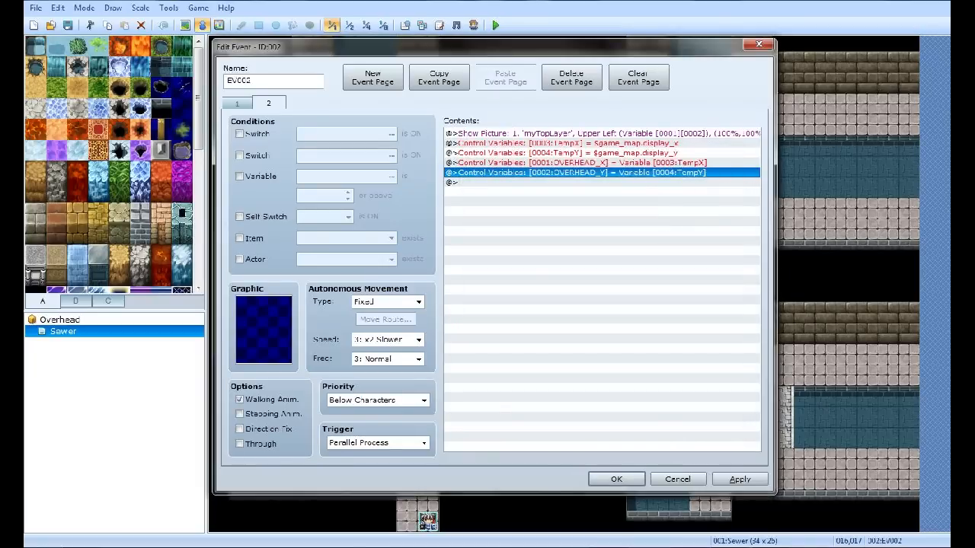
{"action": "left_click", "coordinate": [238, 104]}
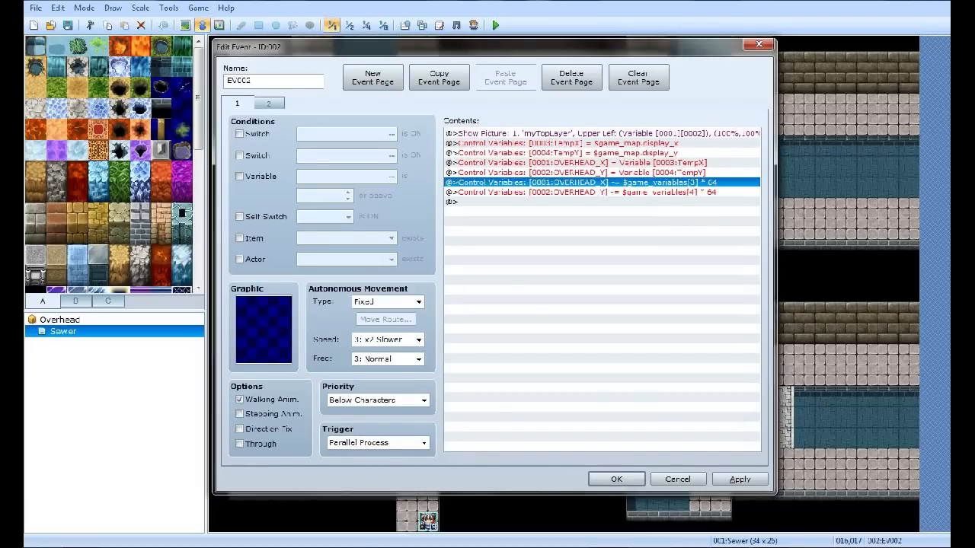
- Start a new Control Variables command and choose 0001: OVERHEAD_X as its target
{"action": "left_click", "coordinate": [601, 201]}
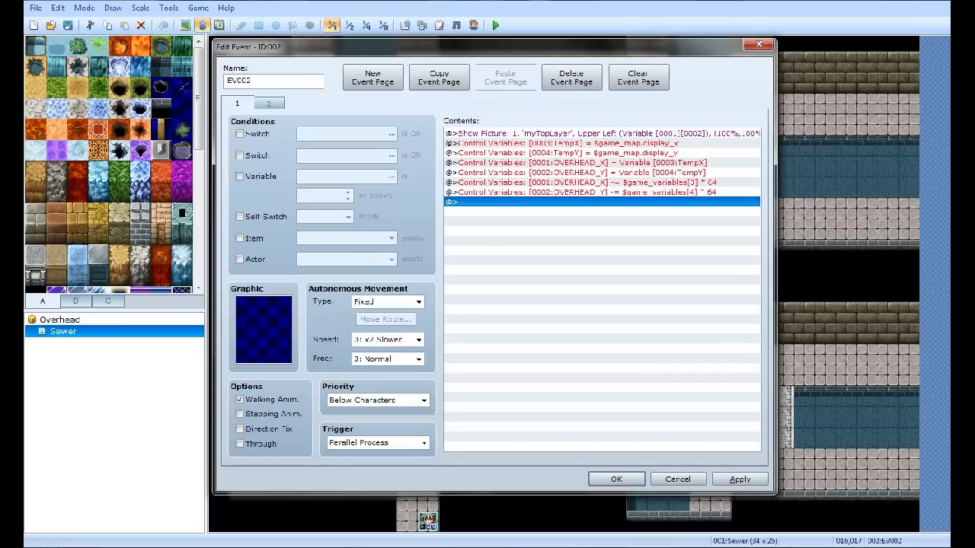
{"action": "left_click", "coordinate": [268, 104]}
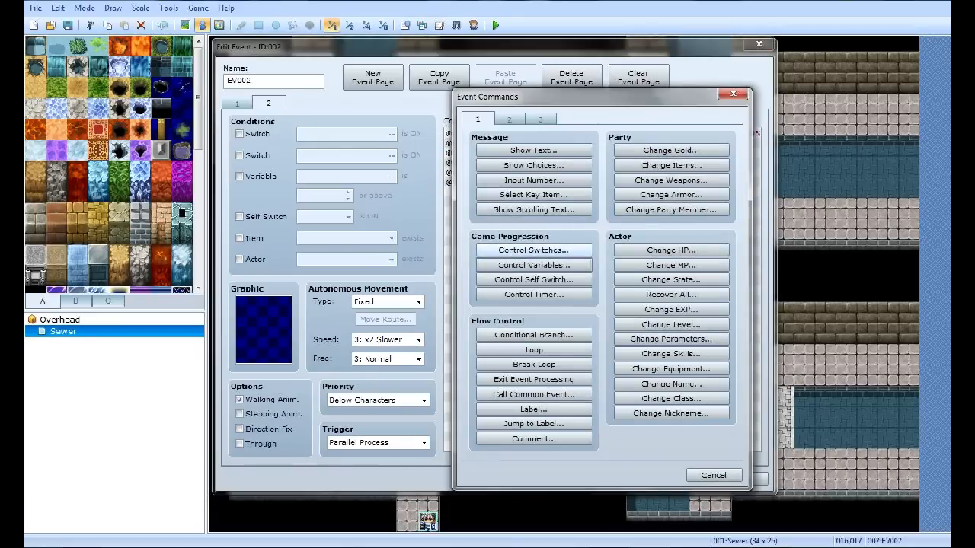
{"action": "left_click", "coordinate": [533, 265]}
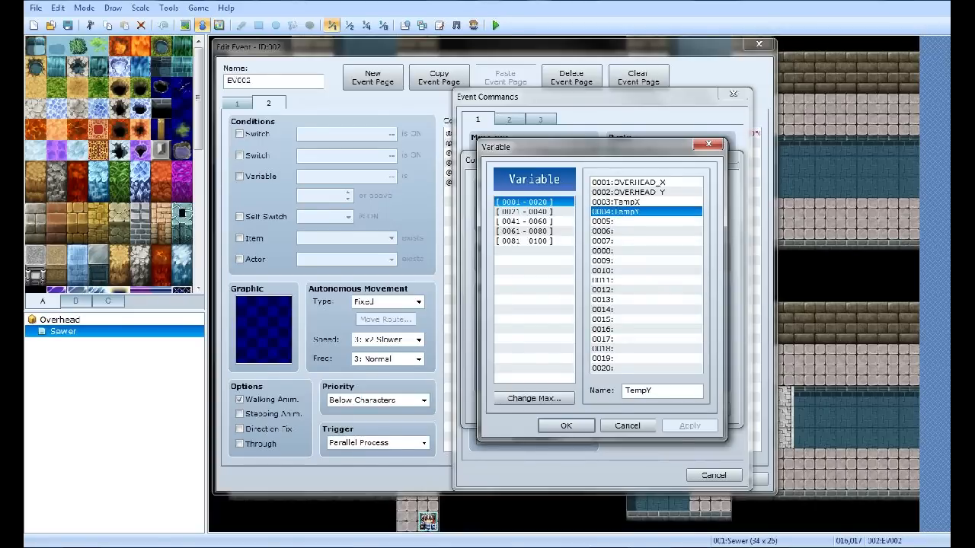
{"action": "left_click", "coordinate": [533, 231]}
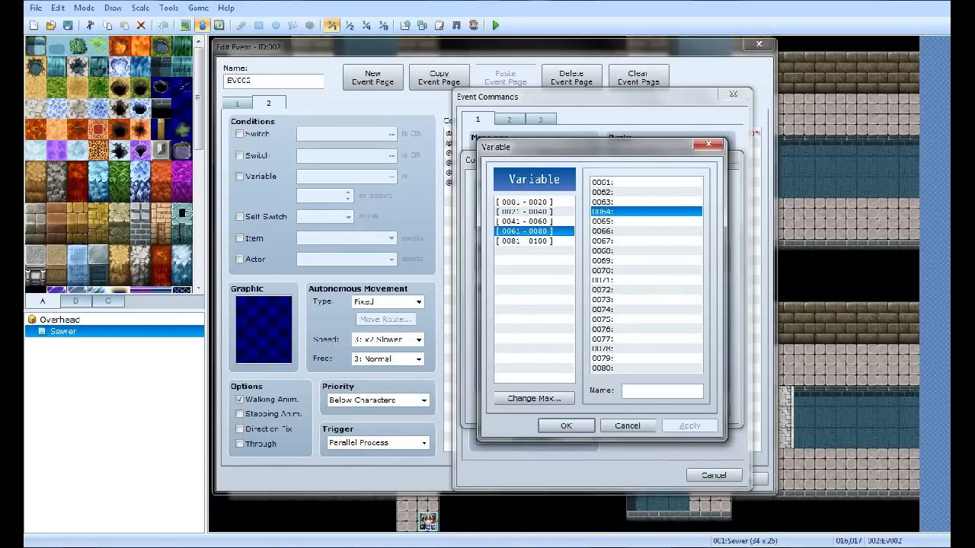
{"action": "left_click", "coordinate": [646, 289]}
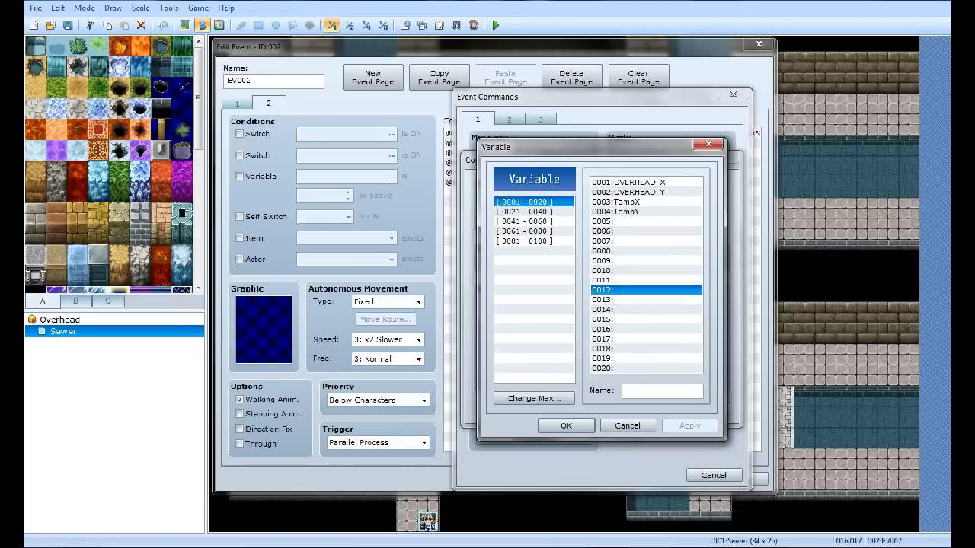
{"action": "left_click", "coordinate": [646, 201]}
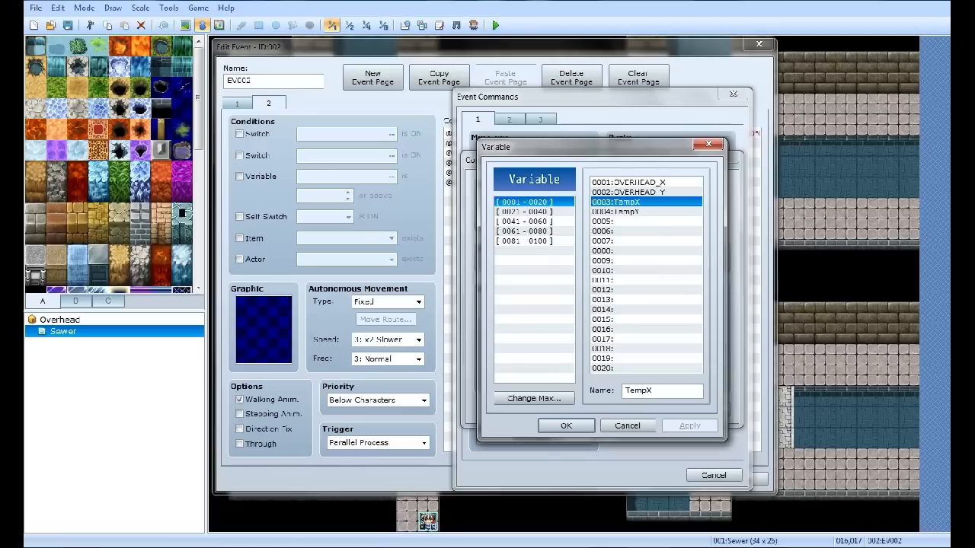
{"action": "left_click", "coordinate": [628, 182]}
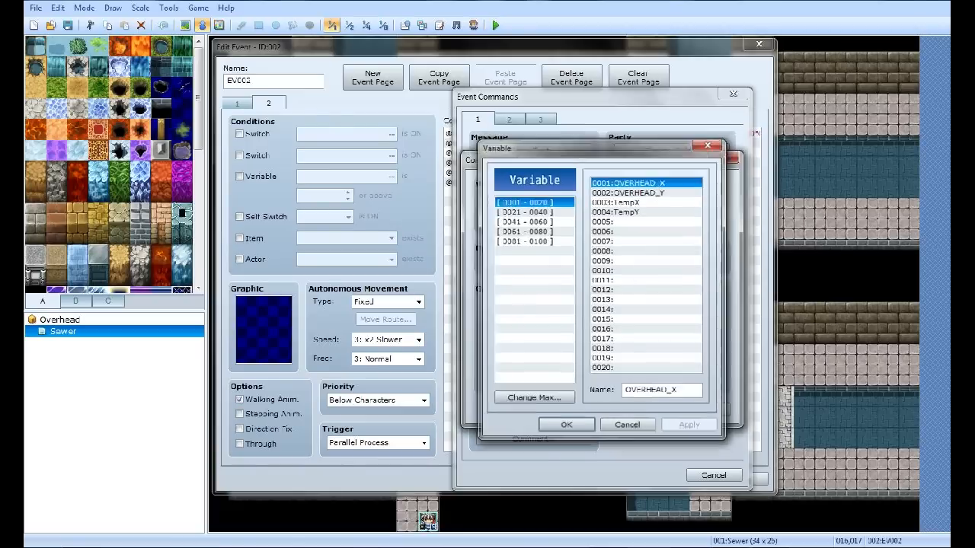
- Make the command subtract script $game_variables[3]*64 from OVERHEAD_X
{"action": "left_click", "coordinate": [566, 423]}
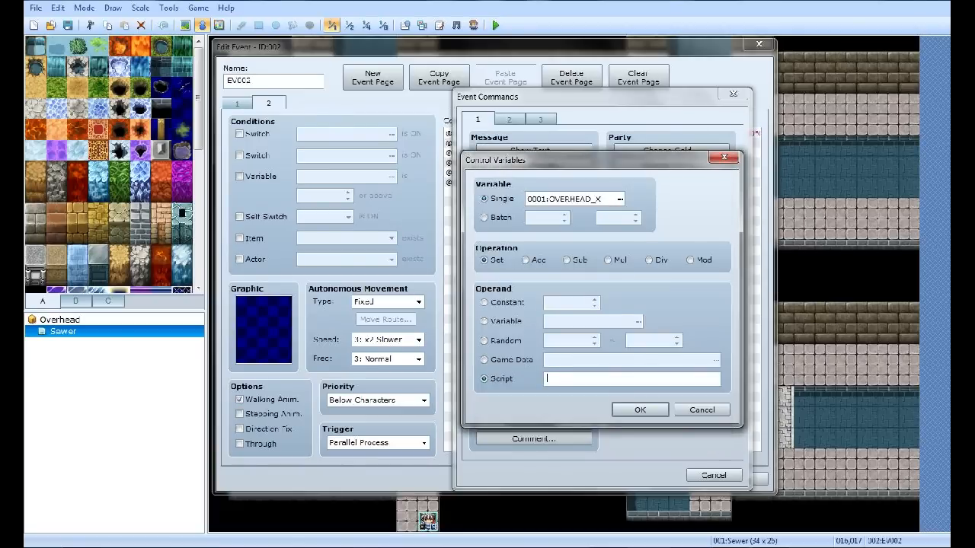
{"action": "type", "text": "$"}
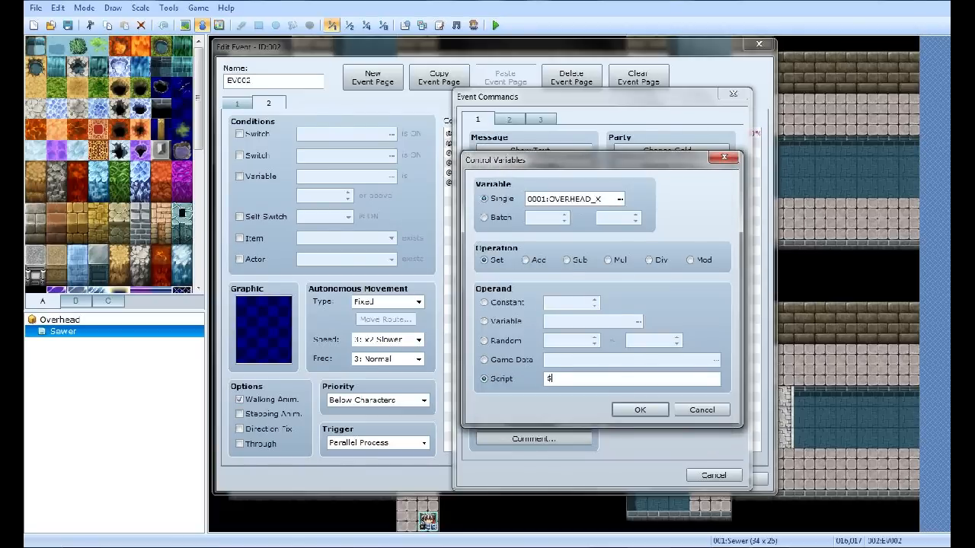
{"action": "type", "text": "game_variables"}
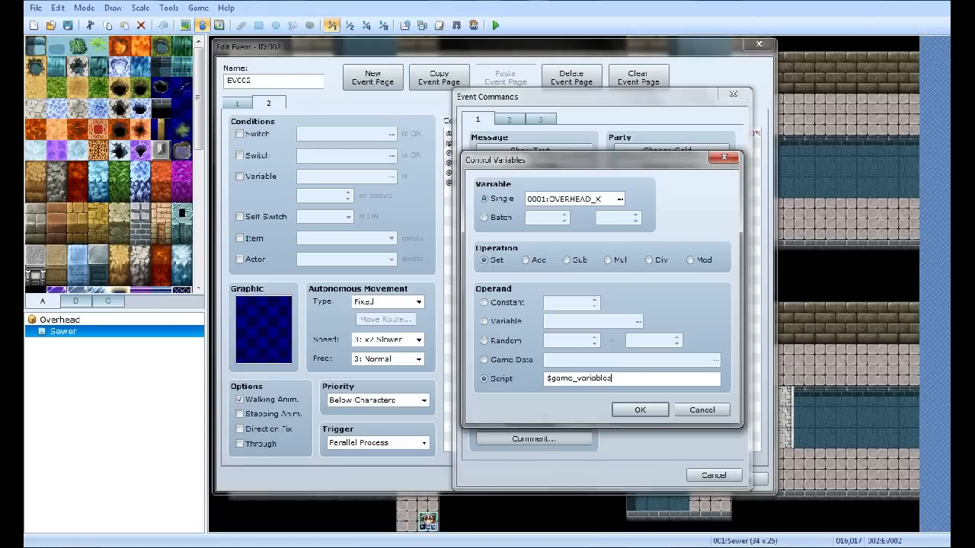
{"action": "type", "text": "[ 3"}
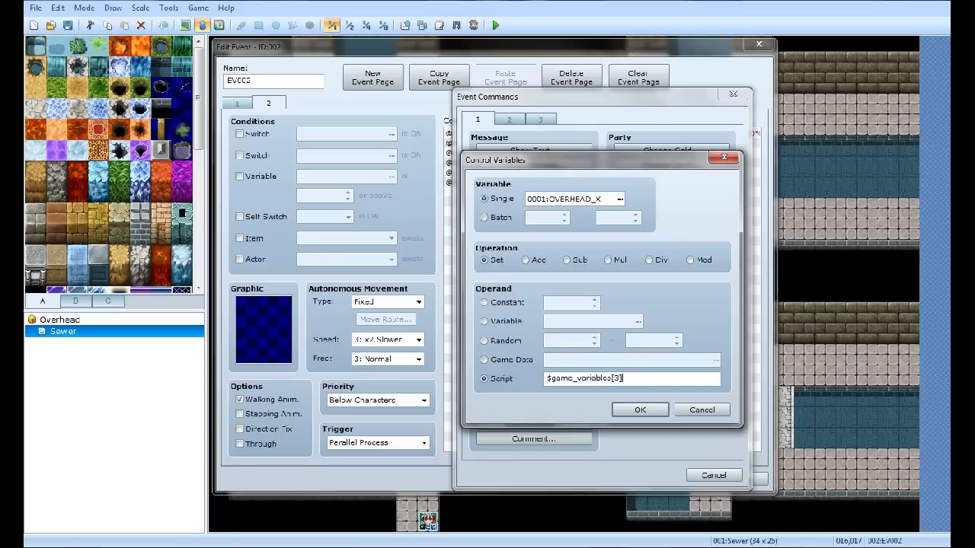
{"action": "type", "text": "*"}
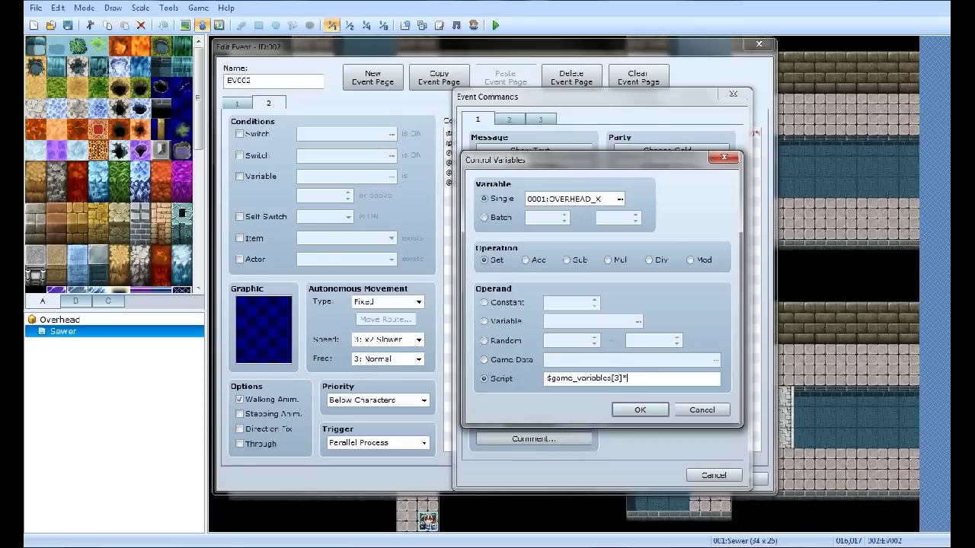
{"action": "type", "text": "64"}
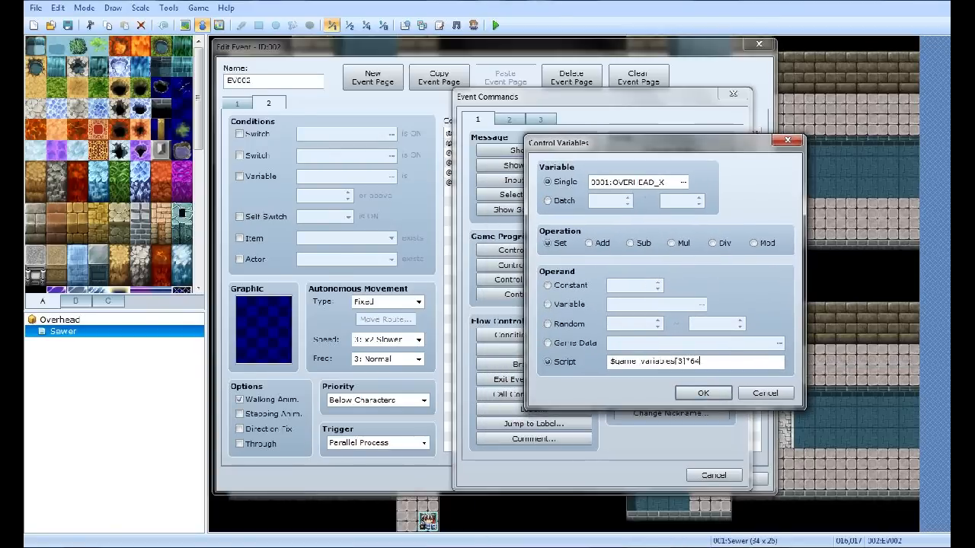
{"action": "left_click", "coordinate": [700, 393]}
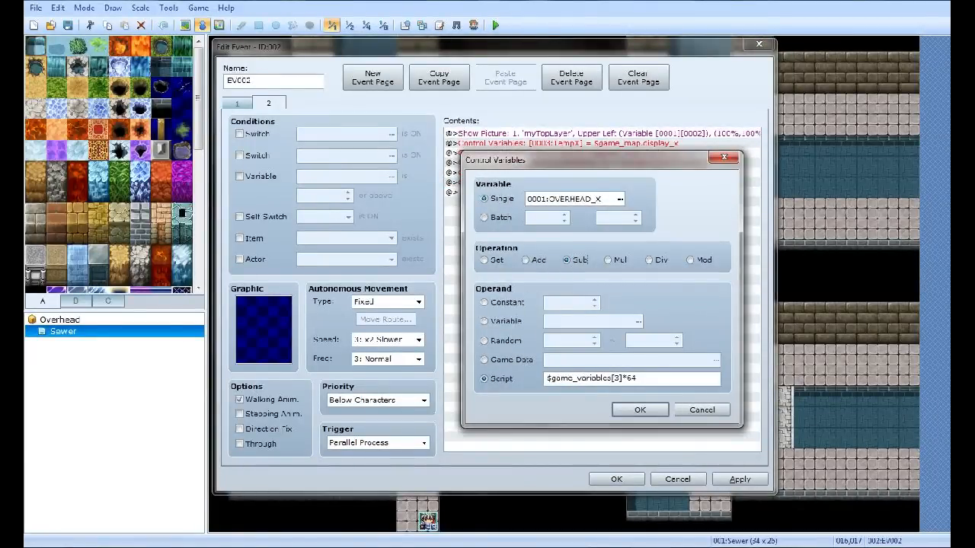
{"action": "left_click", "coordinate": [630, 377]}
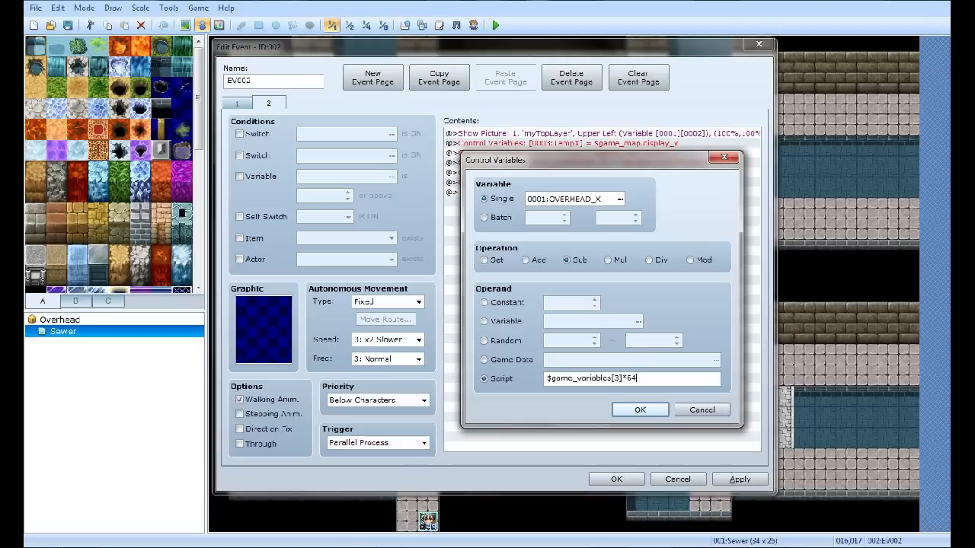
{"action": "mouse_move", "coordinate": [640, 410]}
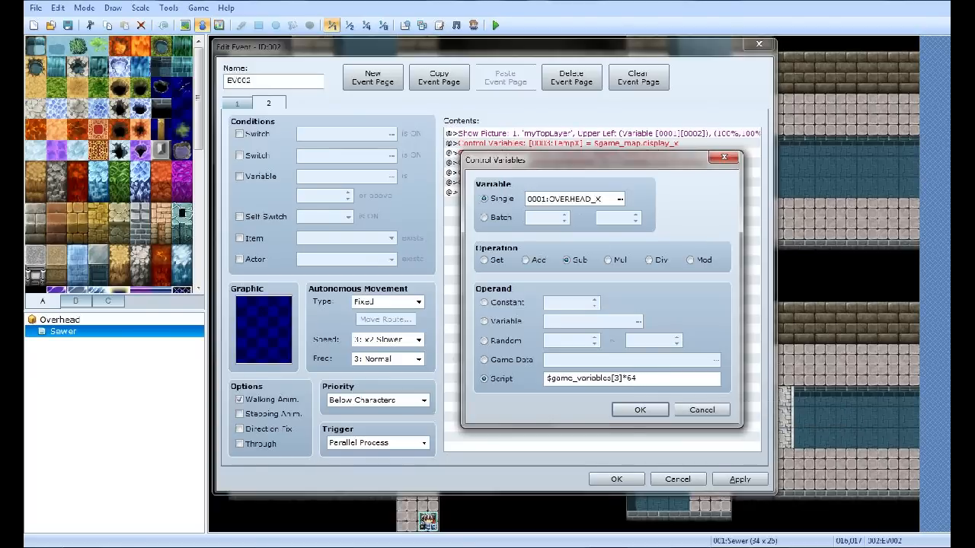
{"action": "left_click", "coordinate": [640, 410]}
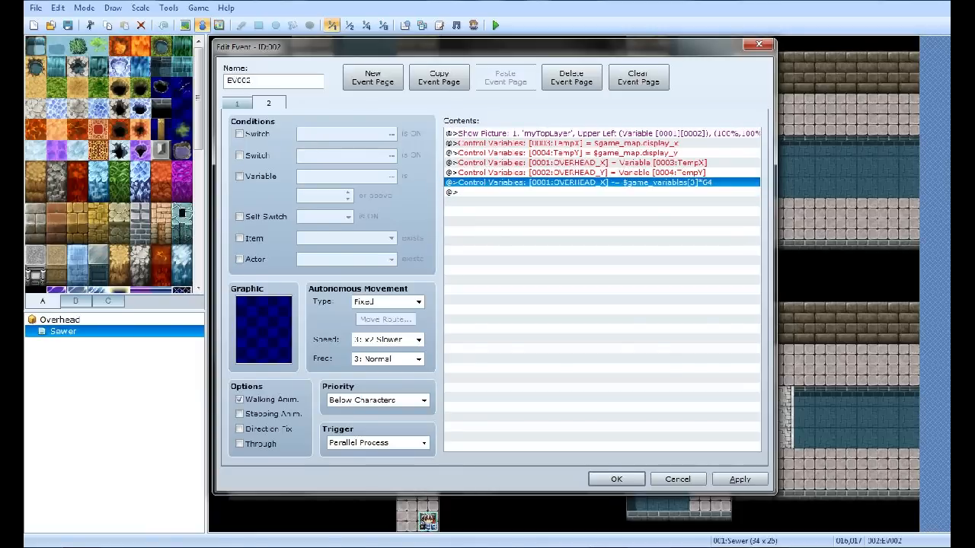
- Rework the copied command to subtract $game_variables[4]*64 from OVERHEAD_Y
{"action": "double_click", "coordinate": [601, 183]}
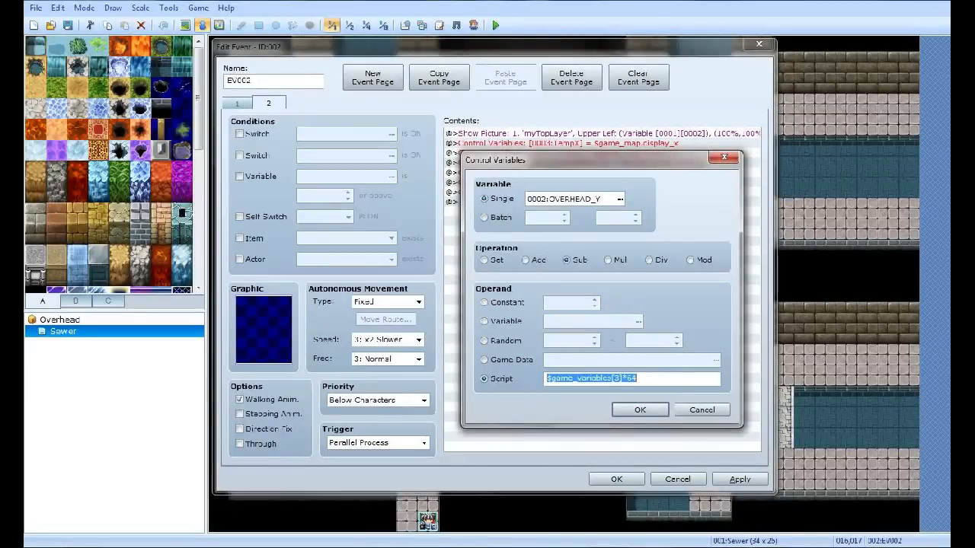
{"action": "left_click", "coordinate": [630, 378]}
{"action": "type", "text": "4"}
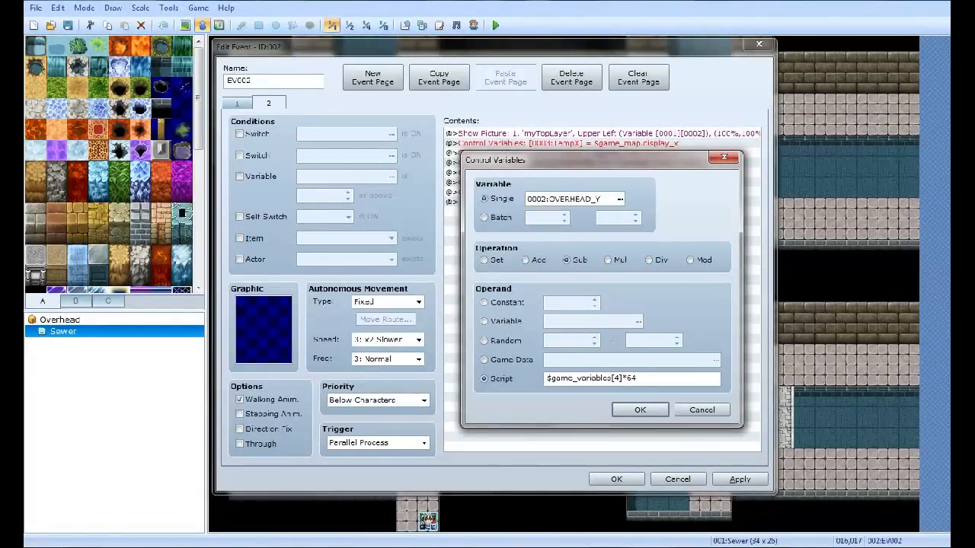
{"action": "left_click", "coordinate": [640, 410]}
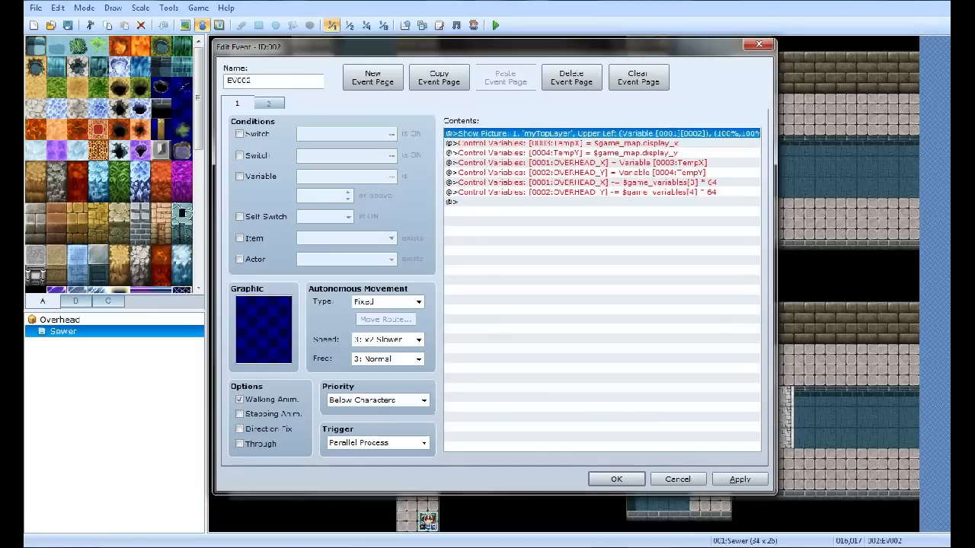
{"action": "left_click", "coordinate": [268, 104]}
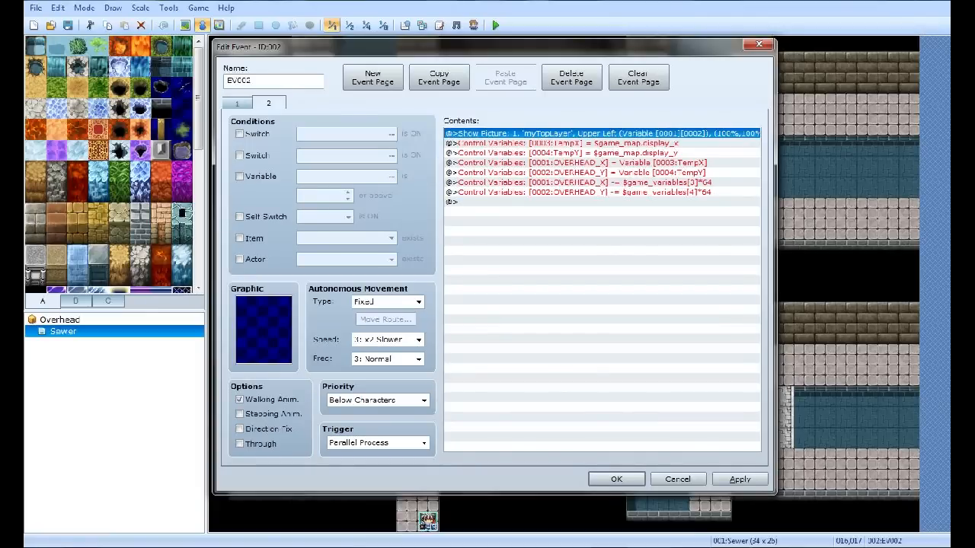
{"action": "left_click", "coordinate": [569, 76]}
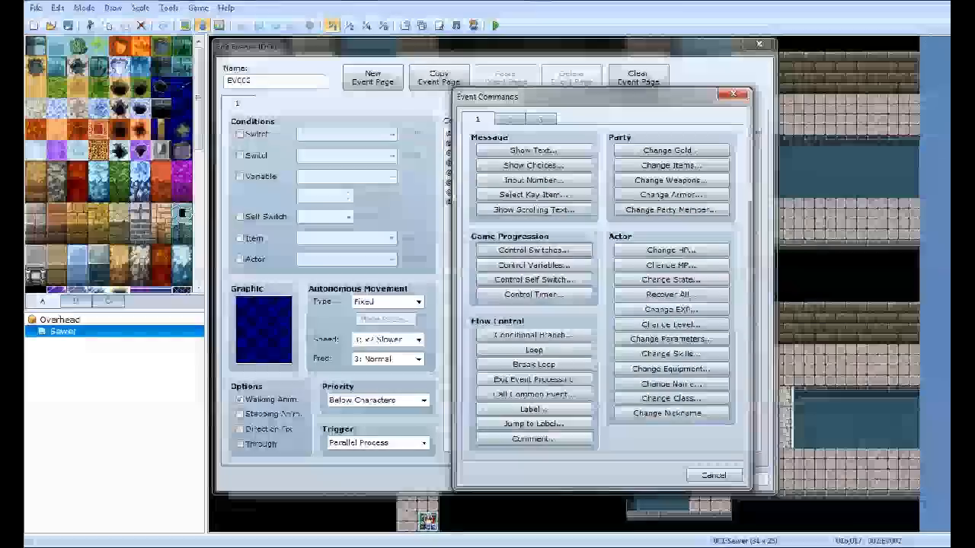
{"action": "left_click", "coordinate": [533, 265]}
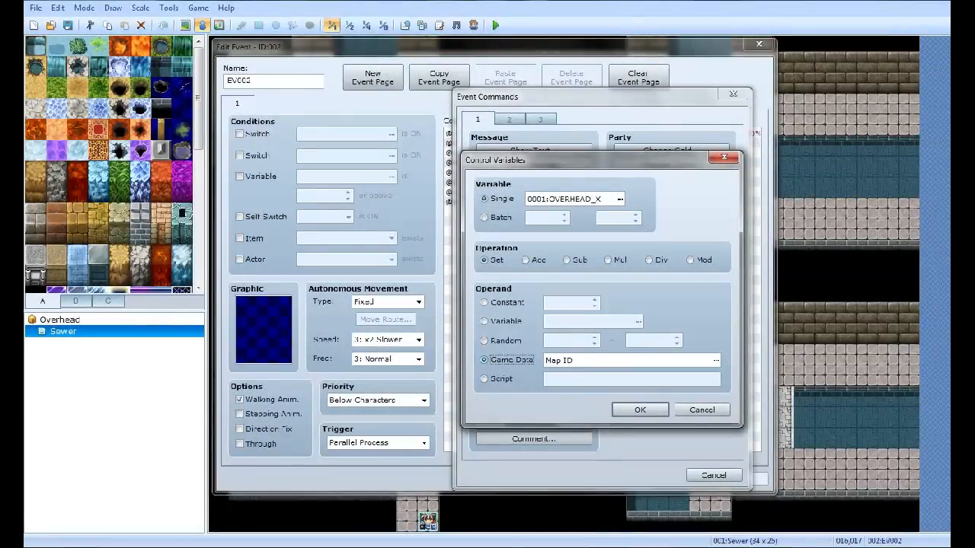
{"action": "left_click", "coordinate": [714, 359]}
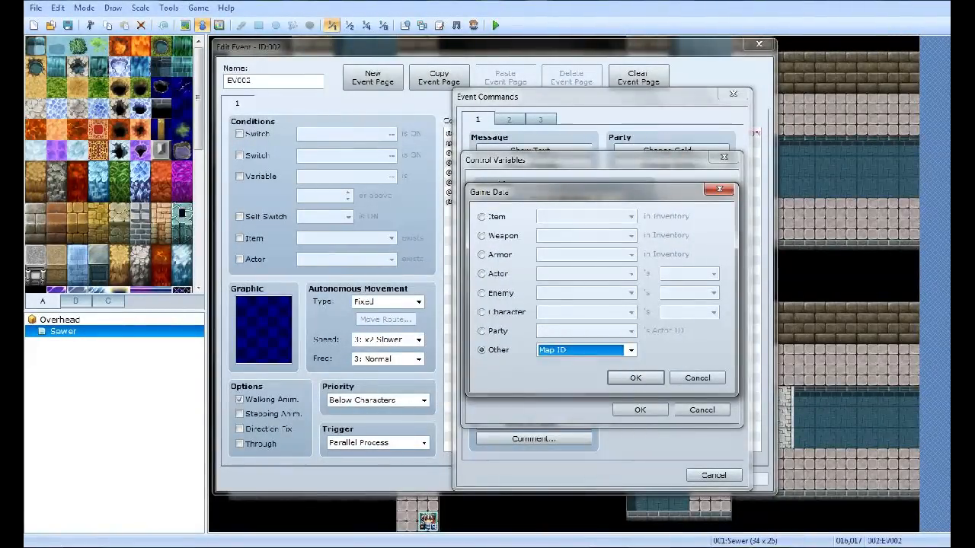
{"action": "left_click", "coordinate": [631, 349]}
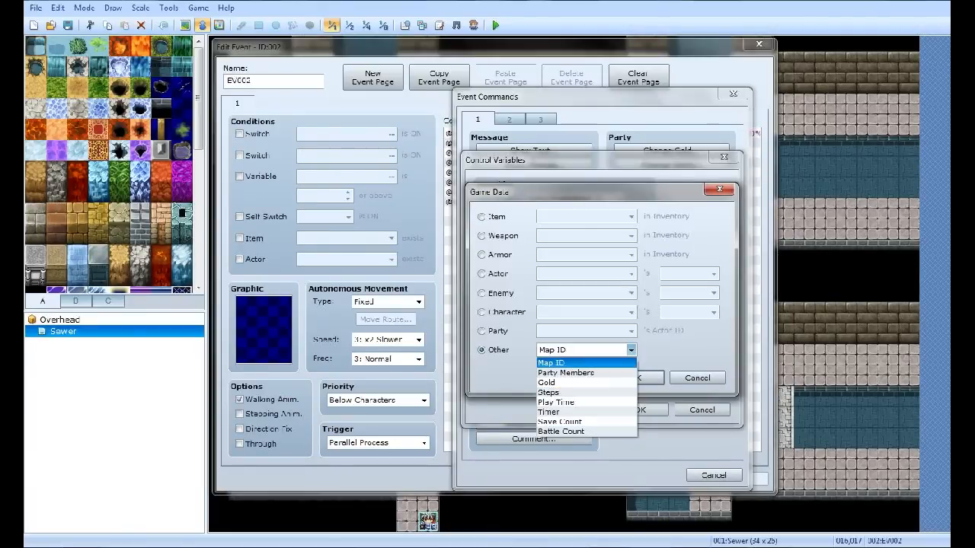
{"action": "left_click", "coordinate": [481, 216]}
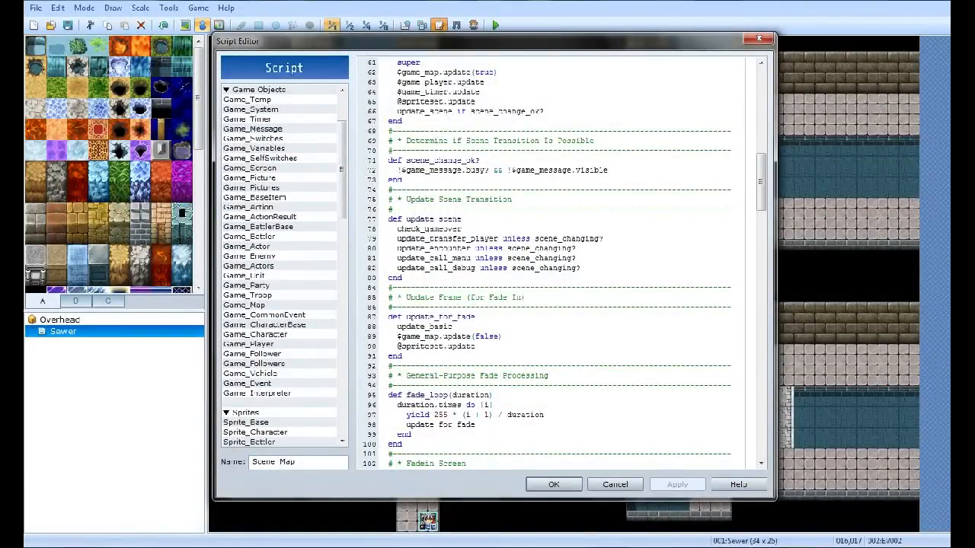
{"action": "left_click", "coordinate": [244, 304]}
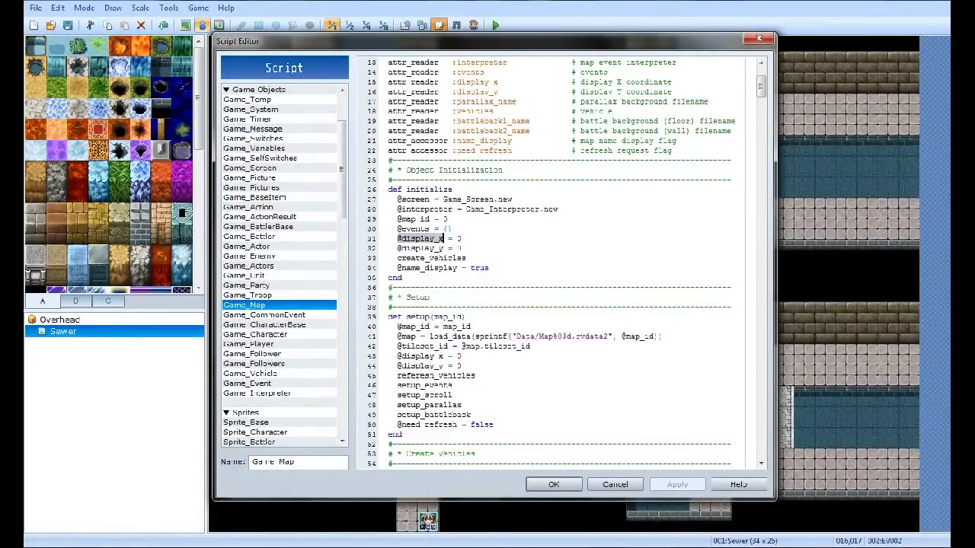
{"action": "left_click", "coordinate": [614, 484]}
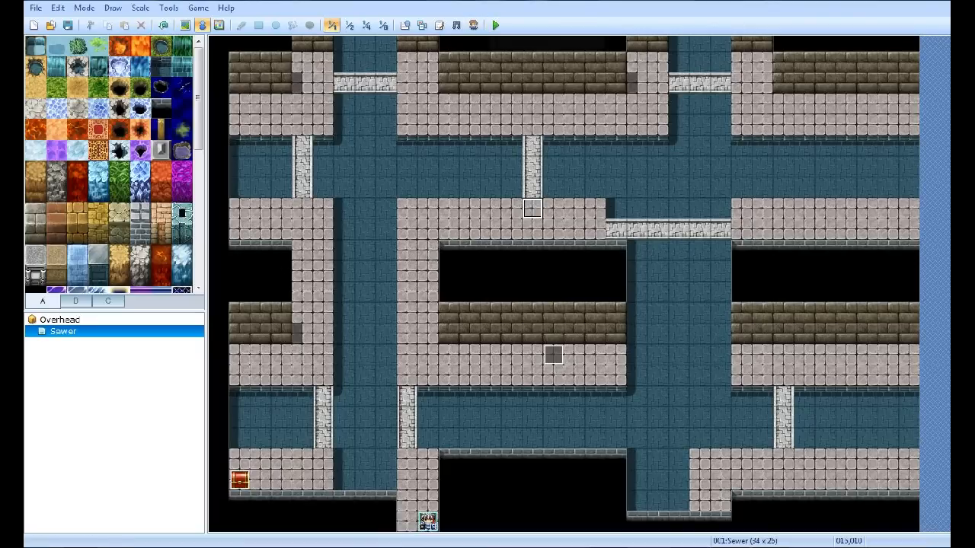
{"action": "mouse_move", "coordinate": [553, 271]}
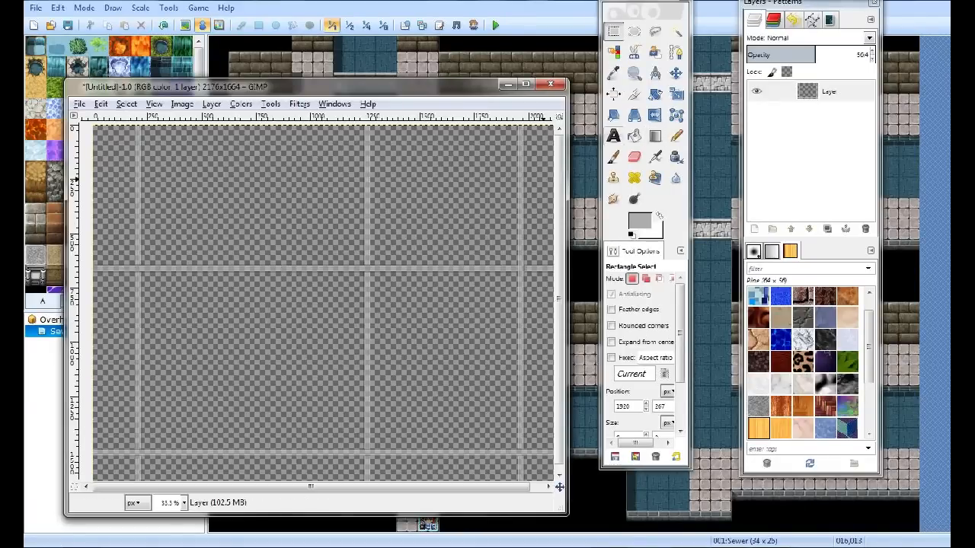
- Choose the Bucket Fill tool with foreground colour 000000 (black) confirmed
{"action": "left_click", "coordinate": [633, 134]}
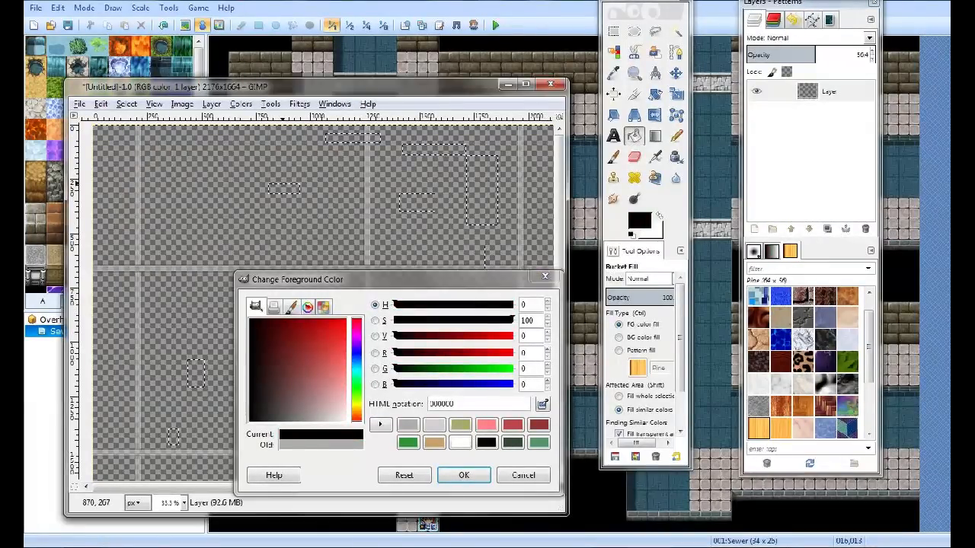
{"action": "left_click", "coordinate": [463, 476]}
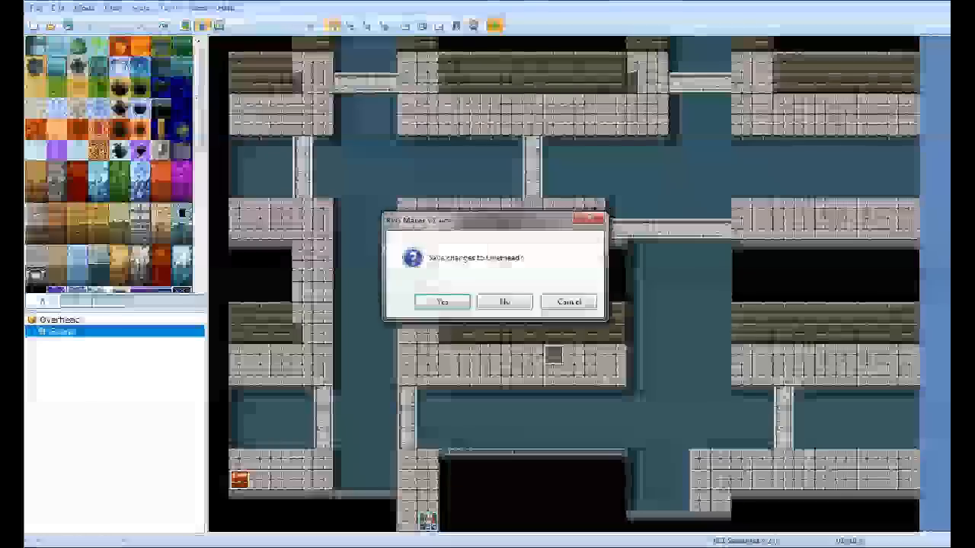
- Answer the 'Save changes to Overhead?' prompt
{"action": "left_click", "coordinate": [442, 302]}
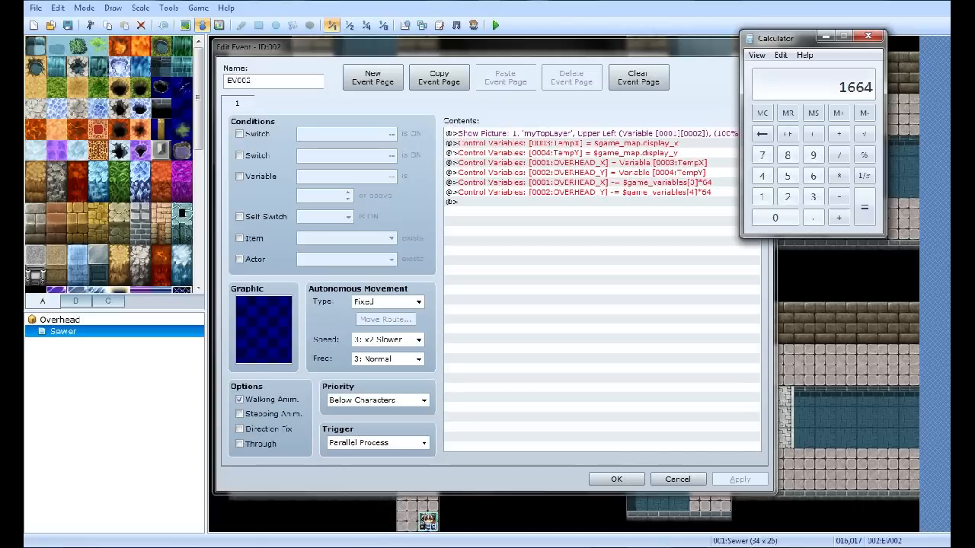
- Dismiss the calculator, cancel the Edit Event dialog and launch a playtest
{"action": "left_click", "coordinate": [579, 183]}
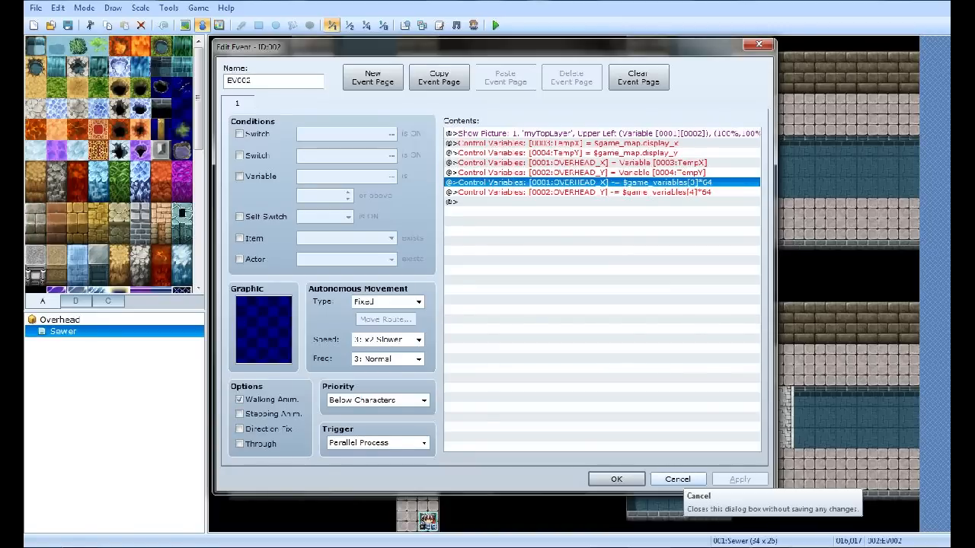
{"action": "left_click", "coordinate": [677, 479]}
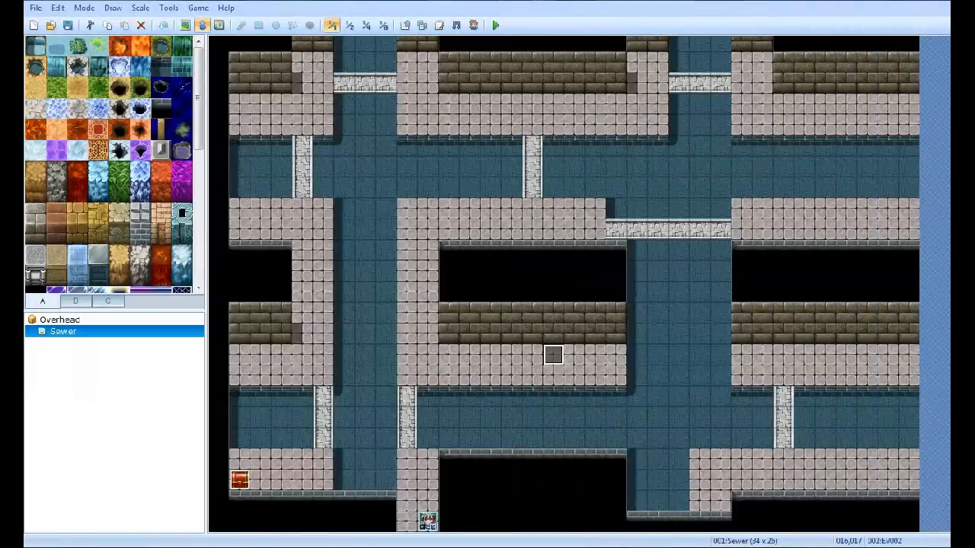
{"action": "left_click", "coordinate": [494, 25]}
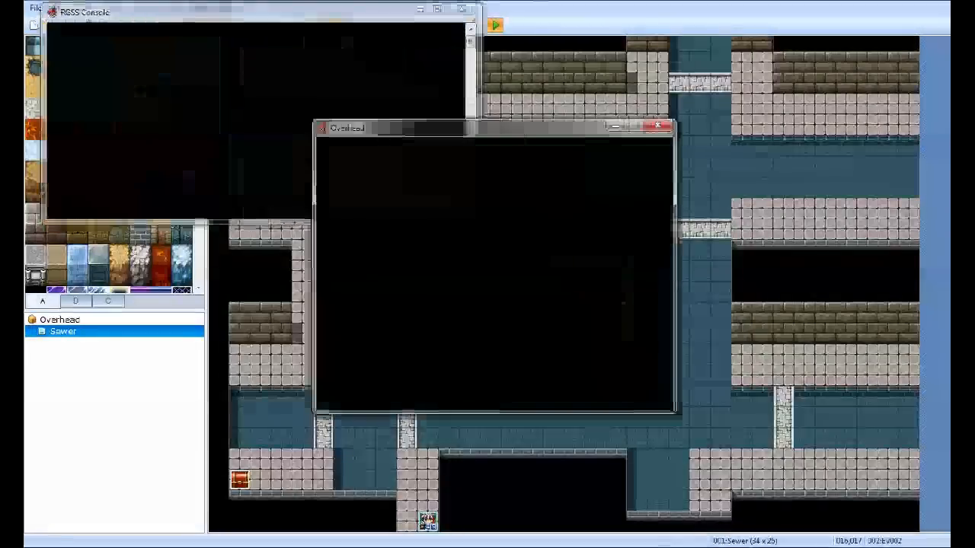